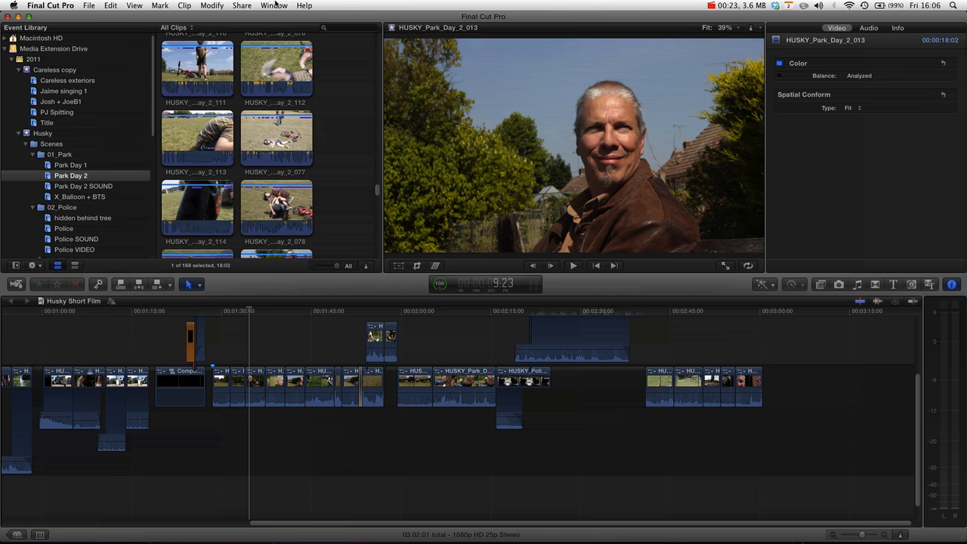
Step: Deselect the clip and scrub the Husky Short Film playhead to around 1:16
left_click(274, 6)
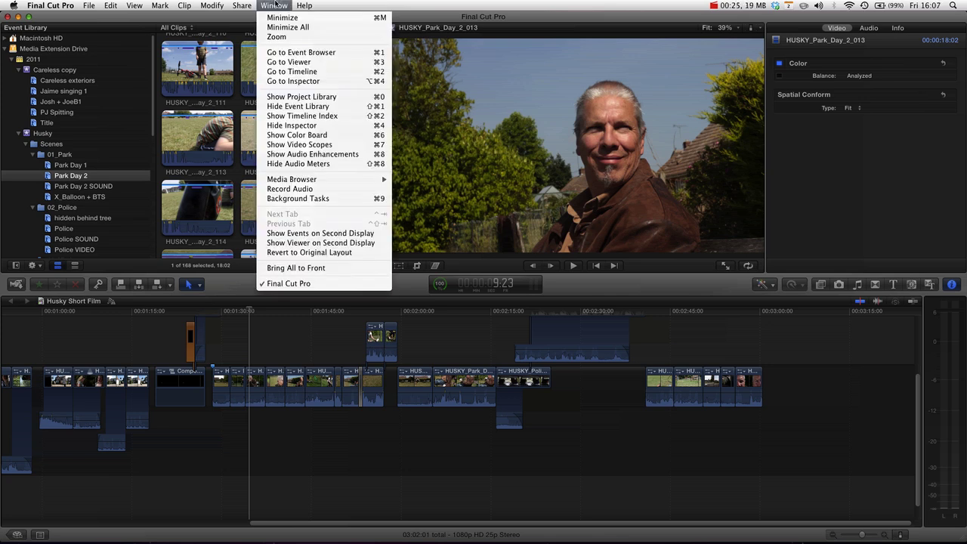
left_click(242, 5)
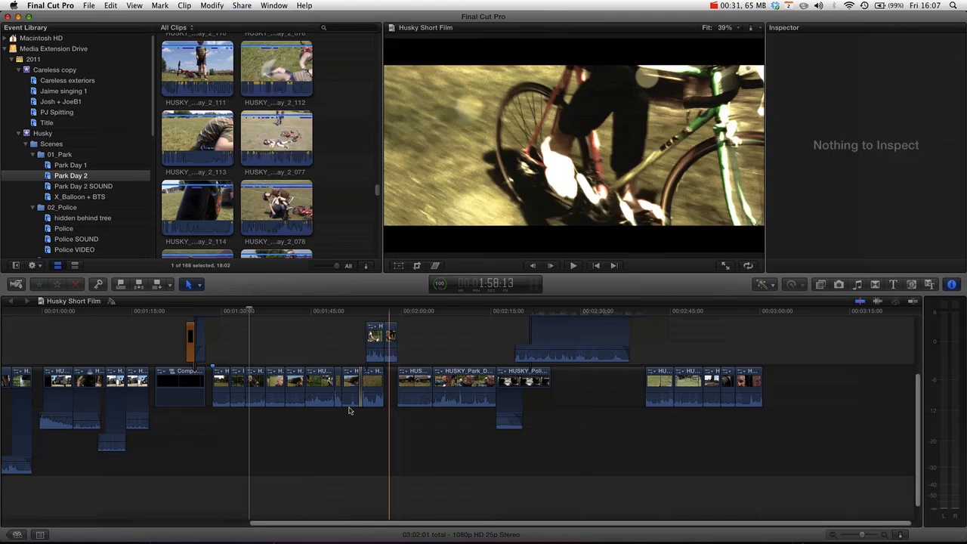
left_click(369, 312)
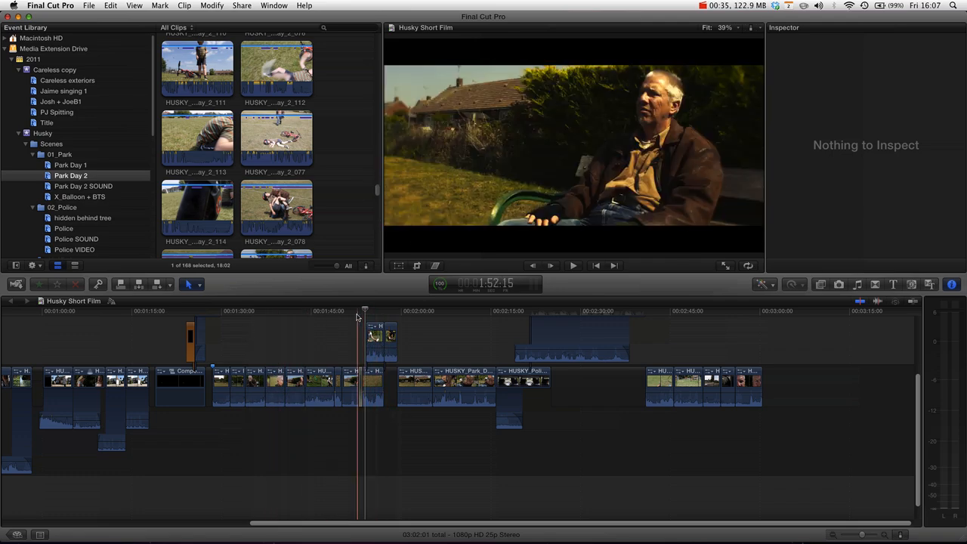
left_click_drag(357, 312, 371, 311)
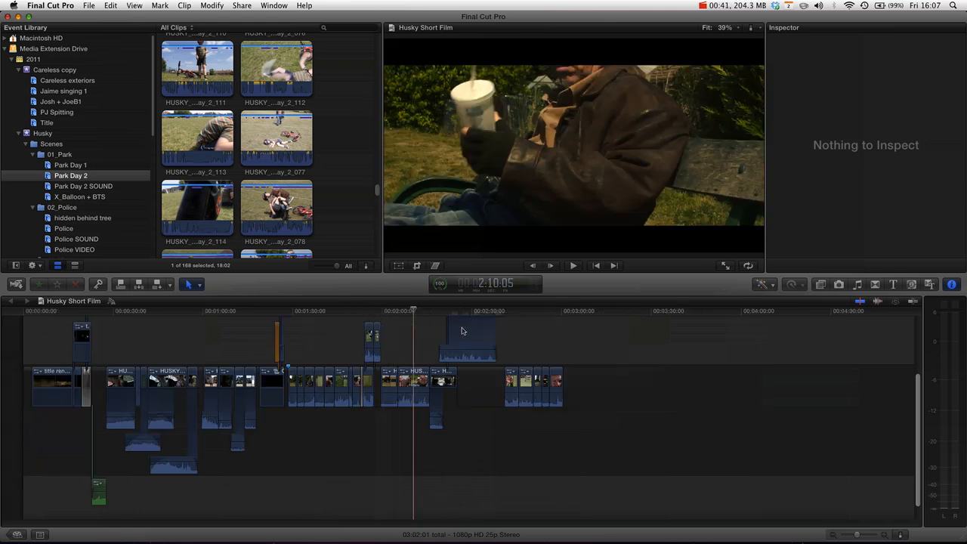
left_click(215, 345)
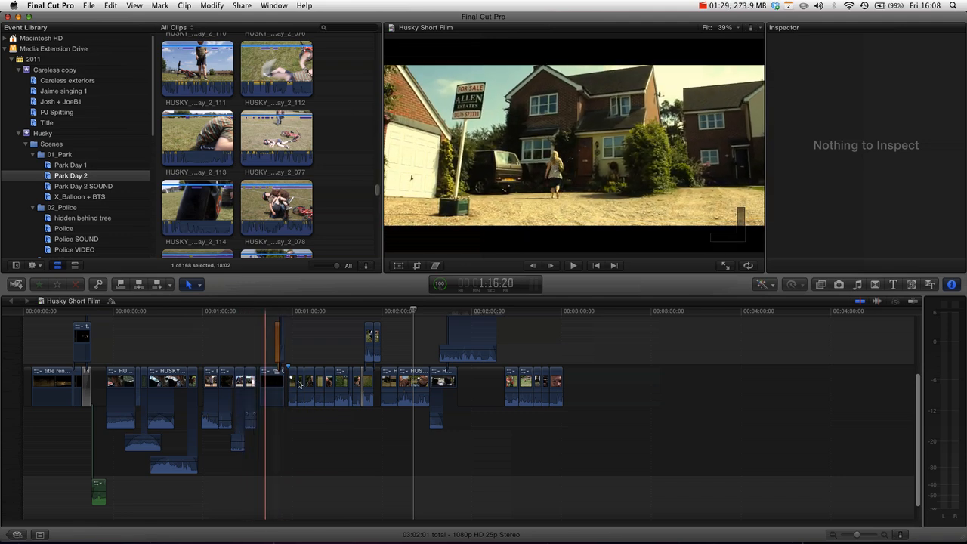
Step: Pause the film at about 1:47 on the bicycle close-up and bring up Share
left_click(381, 310)
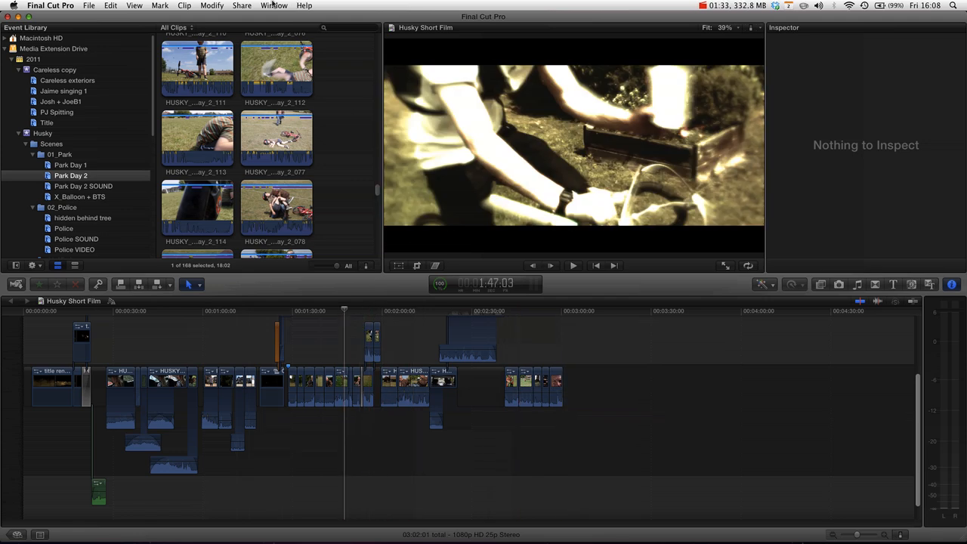
left_click(241, 6)
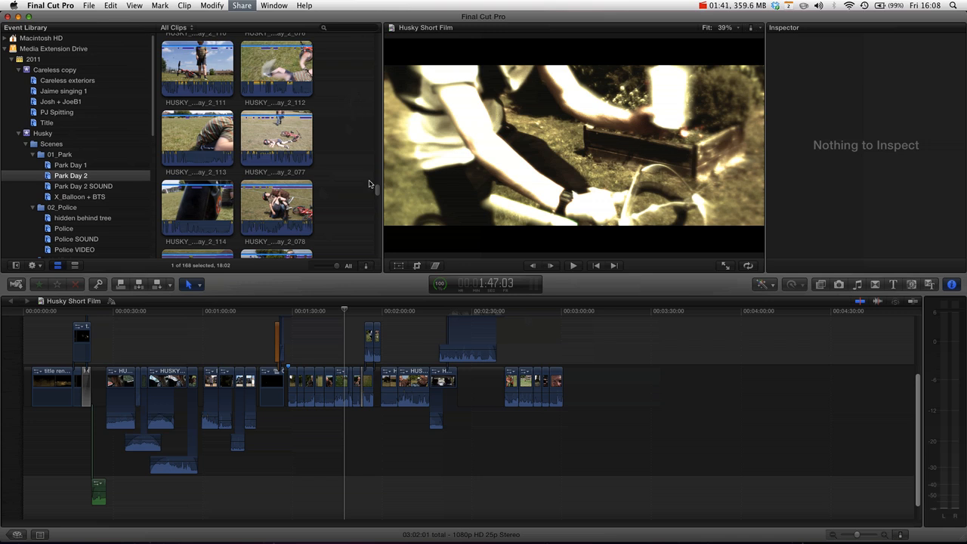
mouse_move(412, 124)
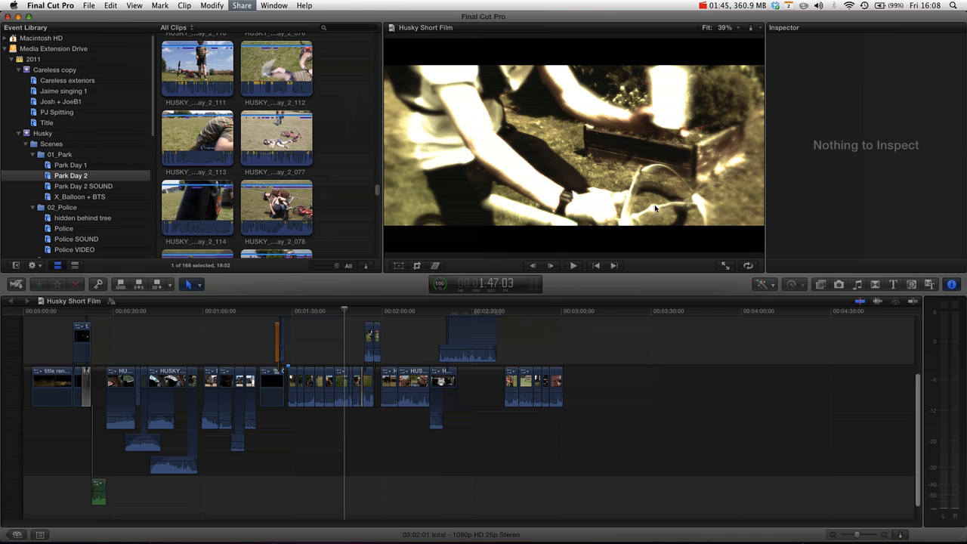
mouse_move(340, 144)
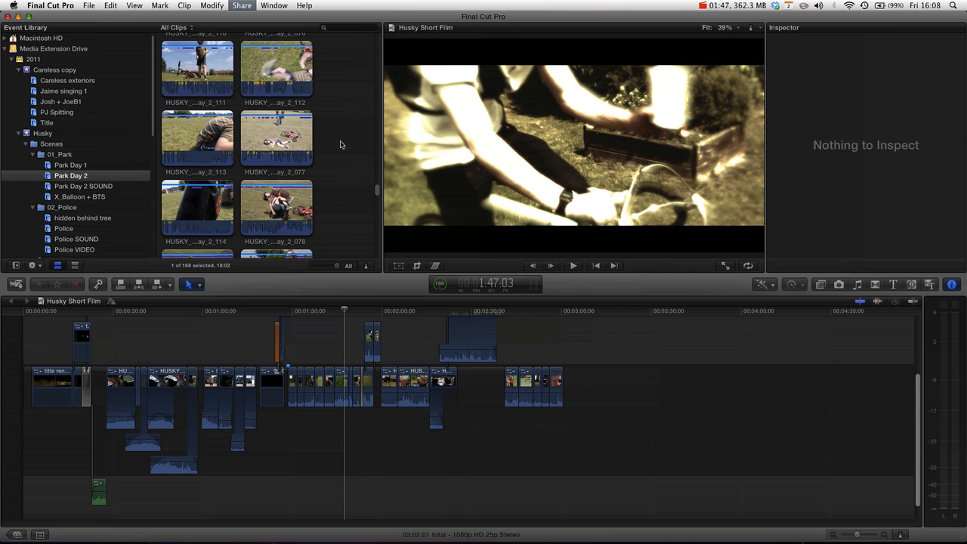
Step: Choose Share > DVD to open the Create a DVD dialog for Husky Short Film
left_click(241, 5)
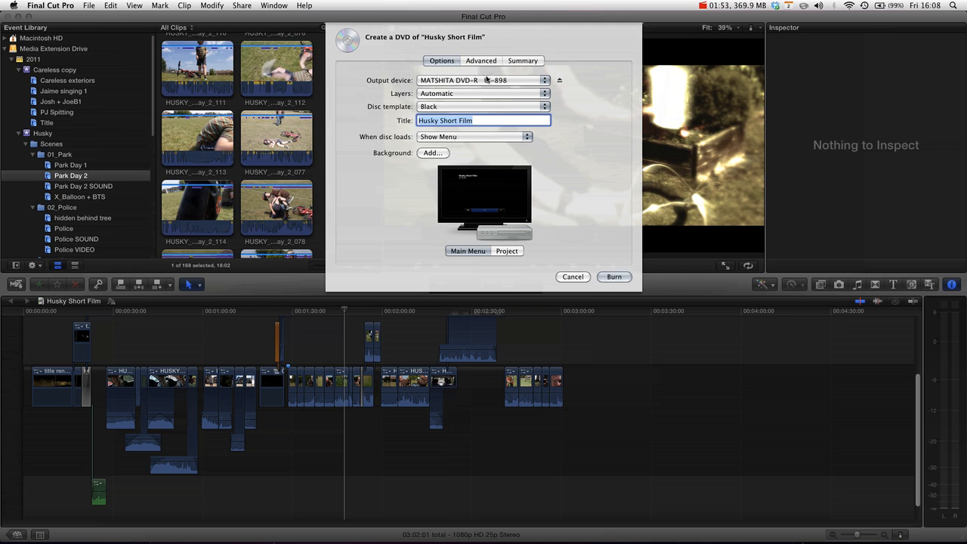
mouse_move(521, 136)
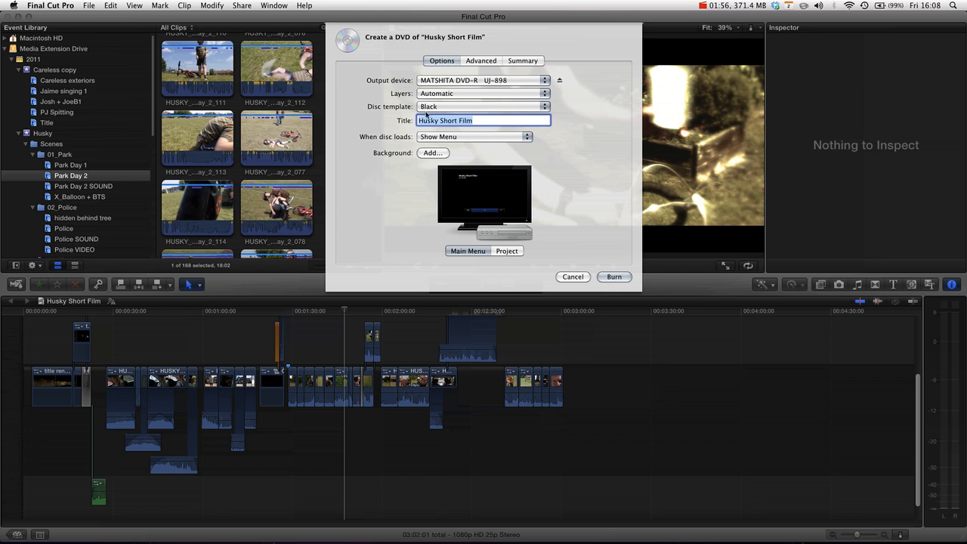
mouse_move(542, 133)
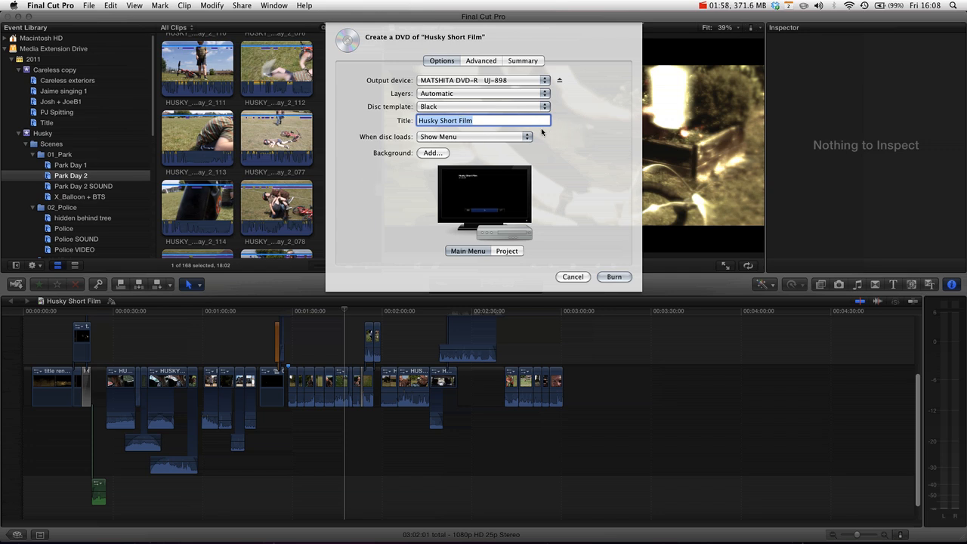
mouse_move(461, 113)
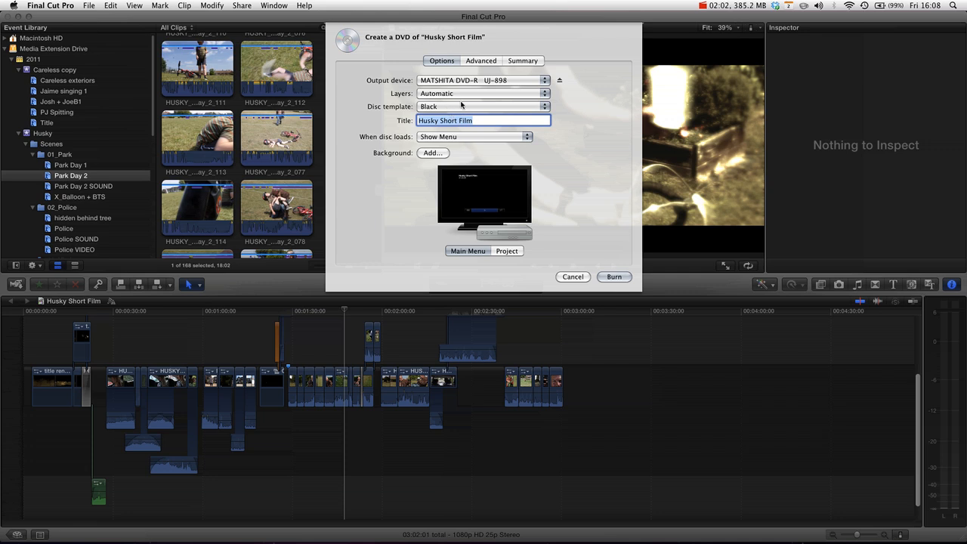
mouse_move(503, 206)
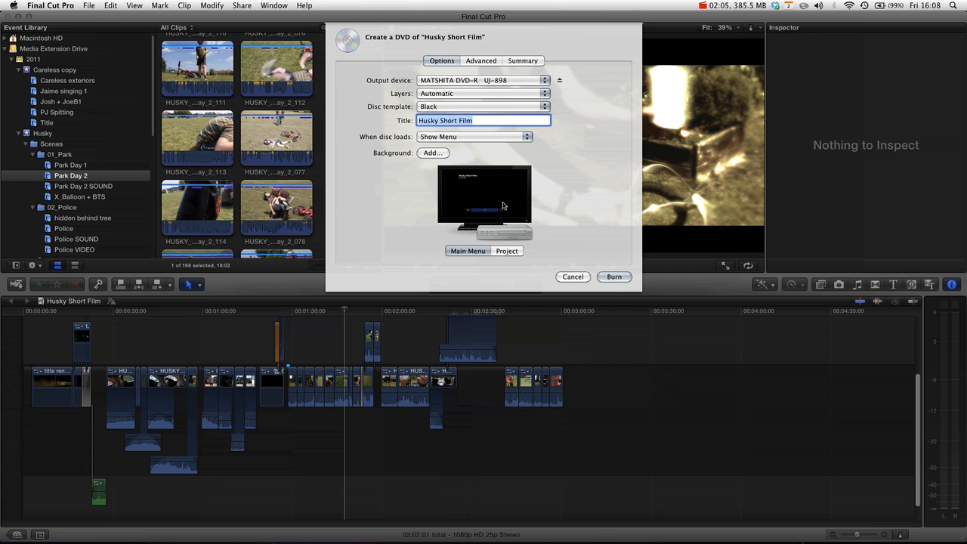
mouse_move(453, 191)
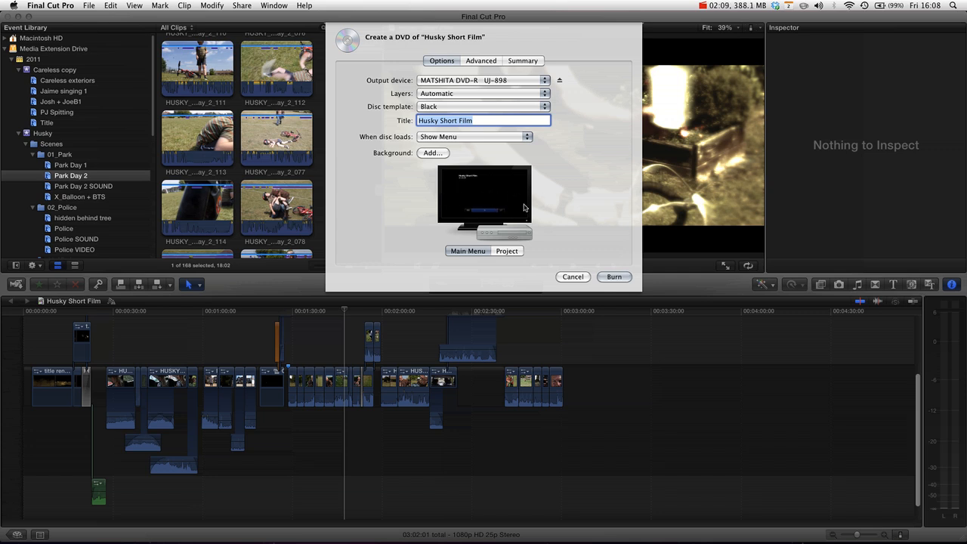
mouse_move(500, 239)
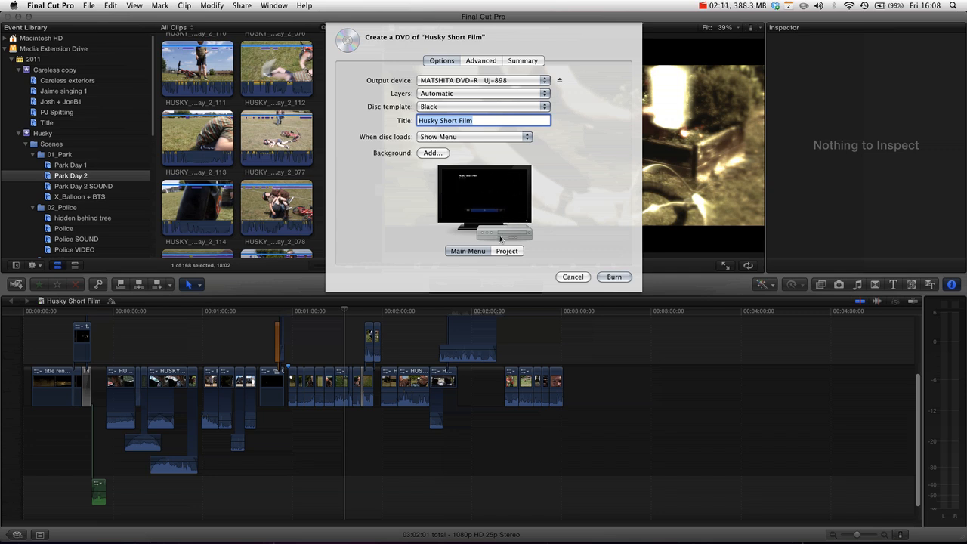
mouse_move(420, 221)
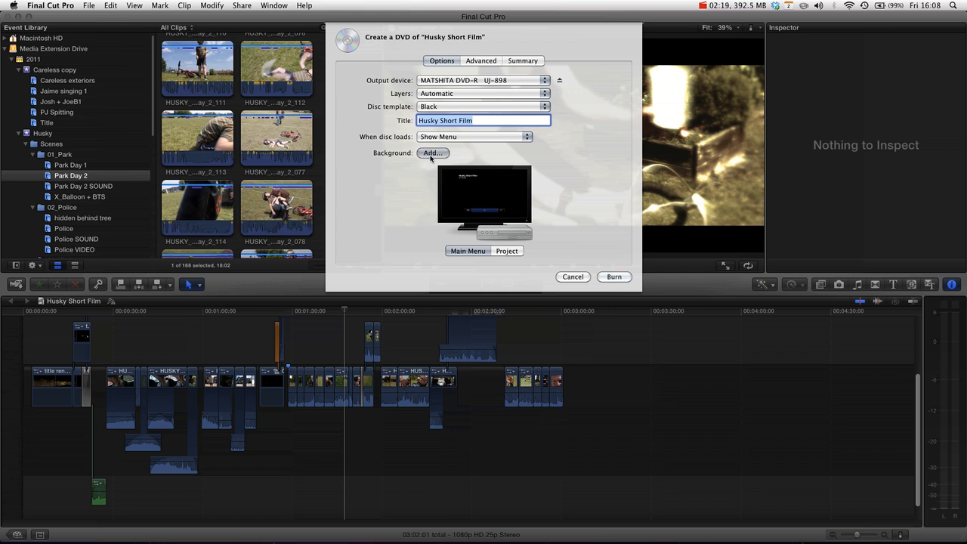
Step: Set 'me icon.jpg' as the DVD main menu's background image
left_click(433, 152)
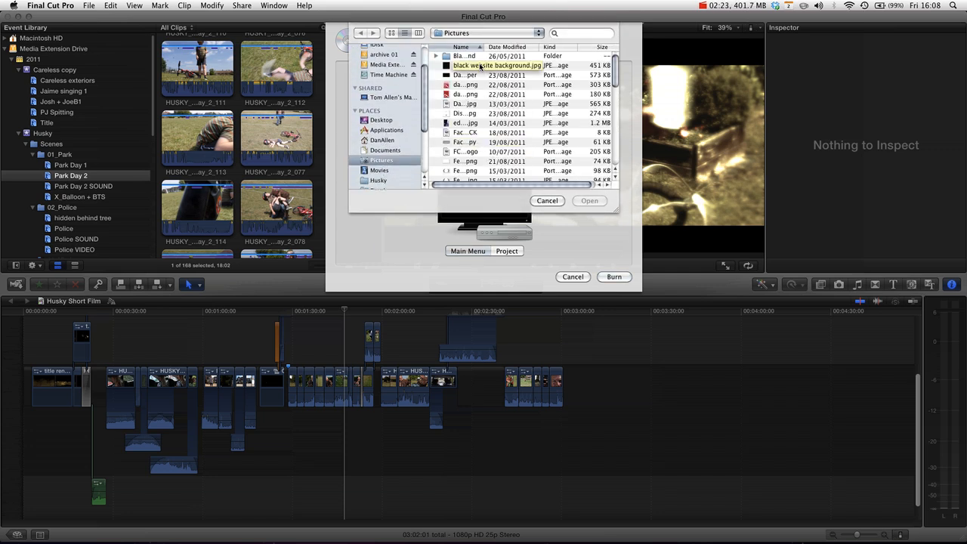
scroll("down", 3)
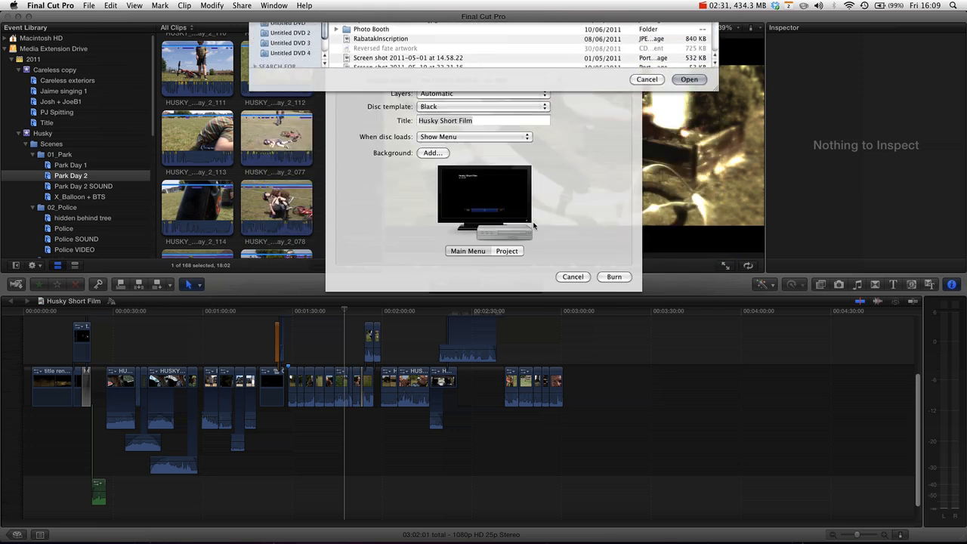
left_click(688, 79)
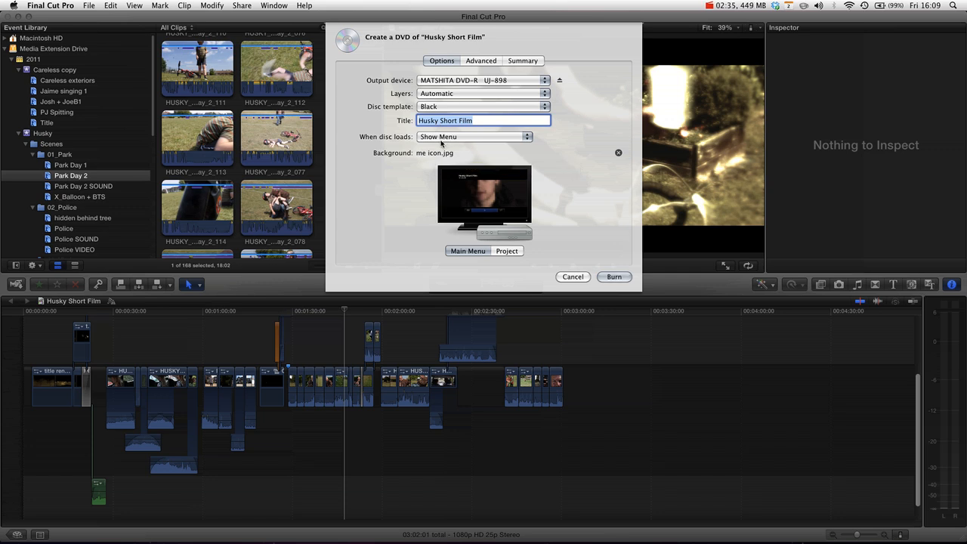
mouse_move(438, 98)
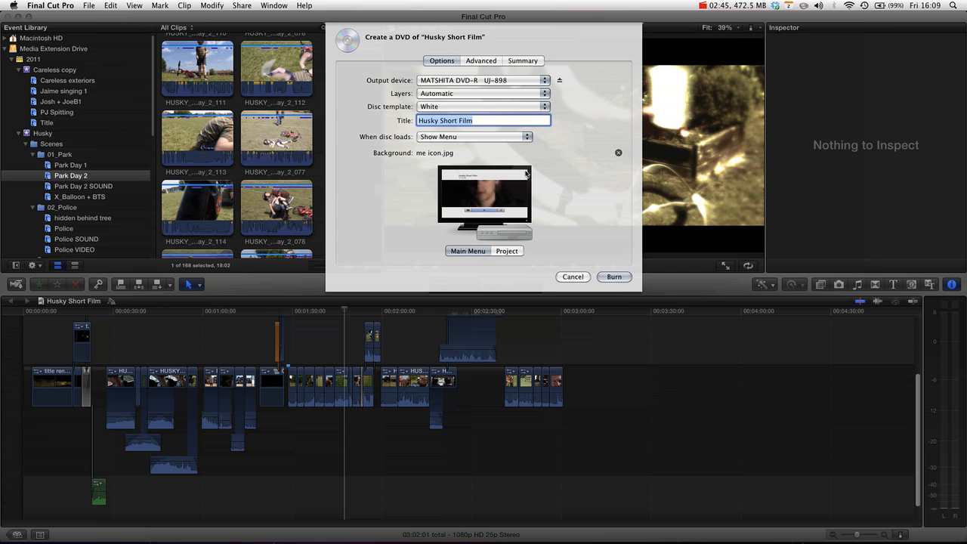
mouse_move(438, 193)
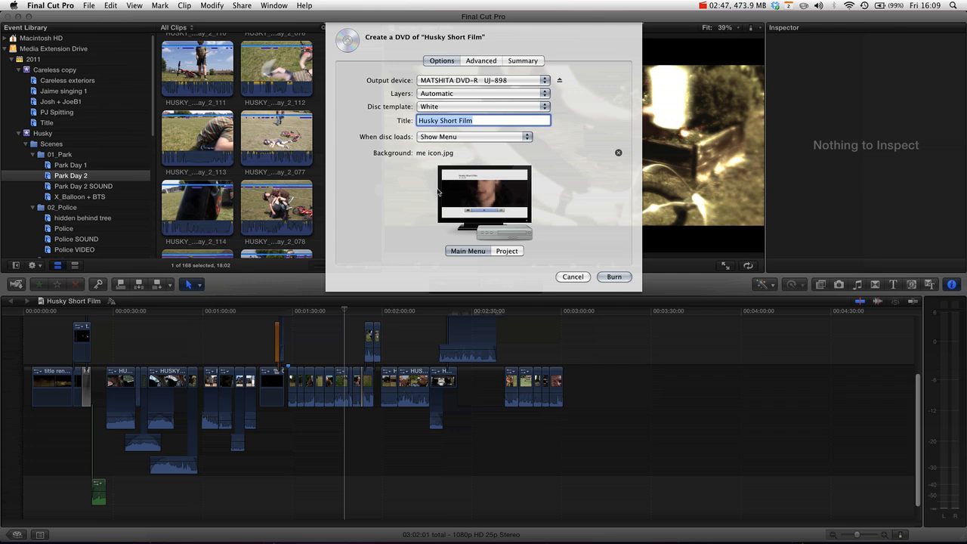
mouse_move(497, 204)
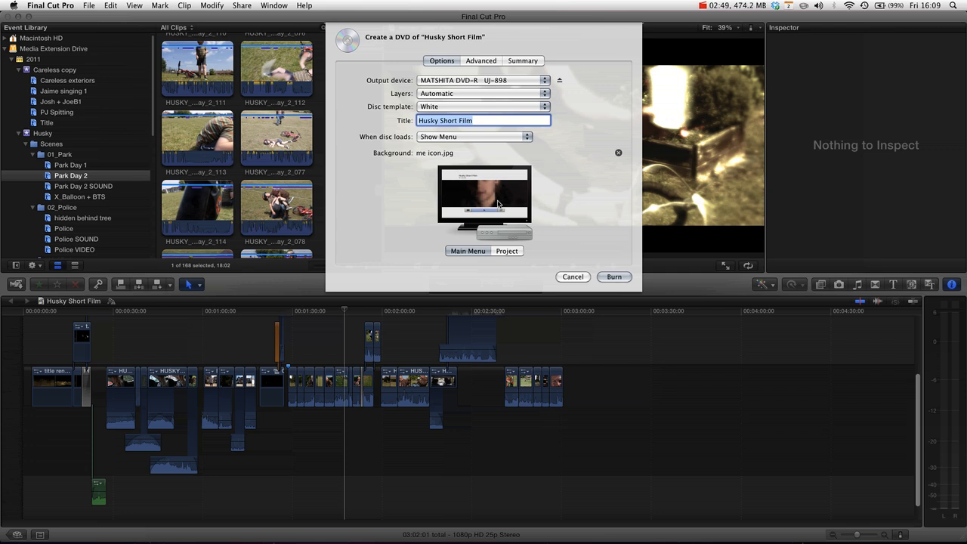
mouse_move(470, 107)
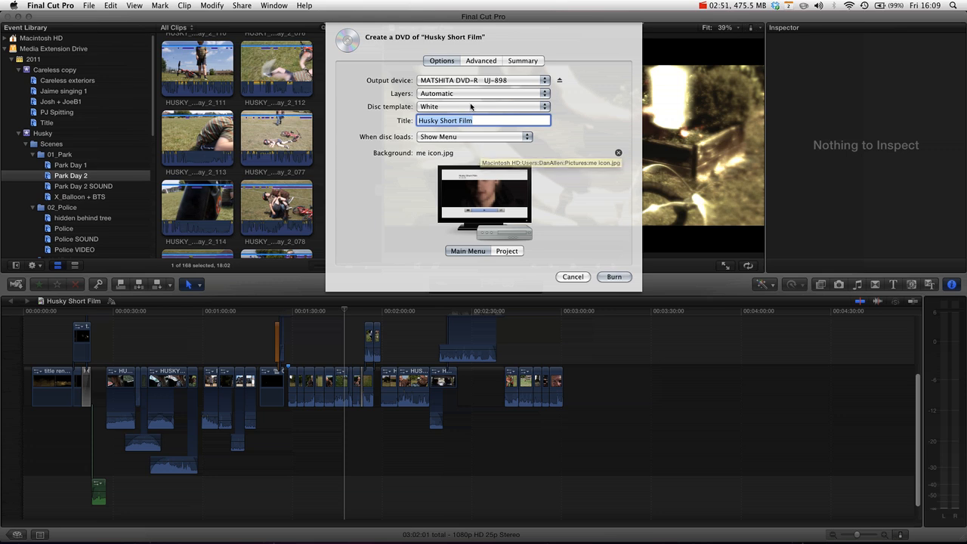
mouse_move(488, 216)
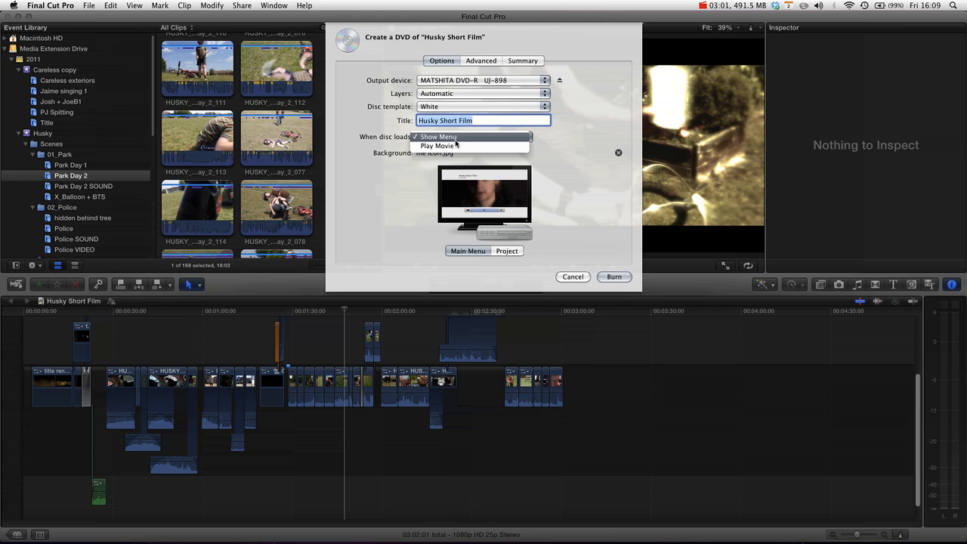
mouse_move(437, 146)
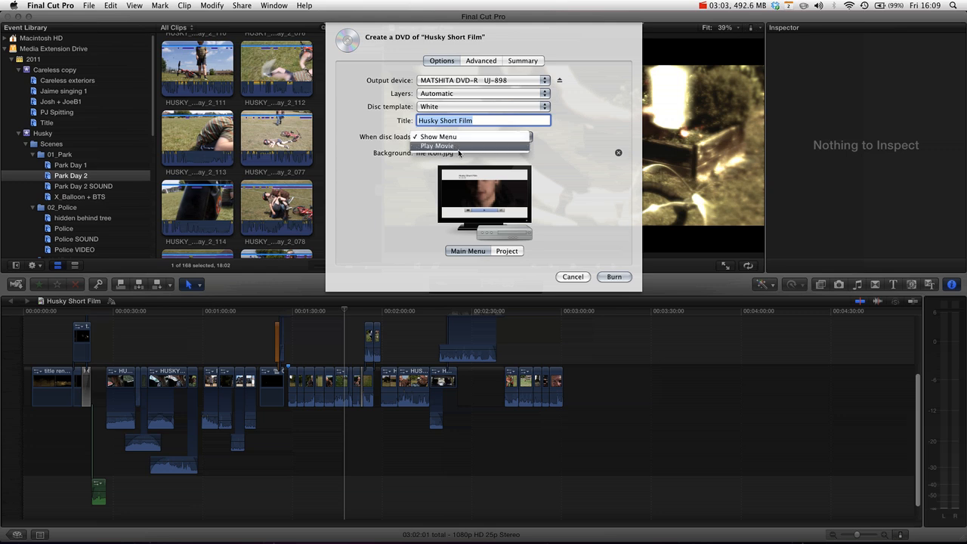
left_click(437, 136)
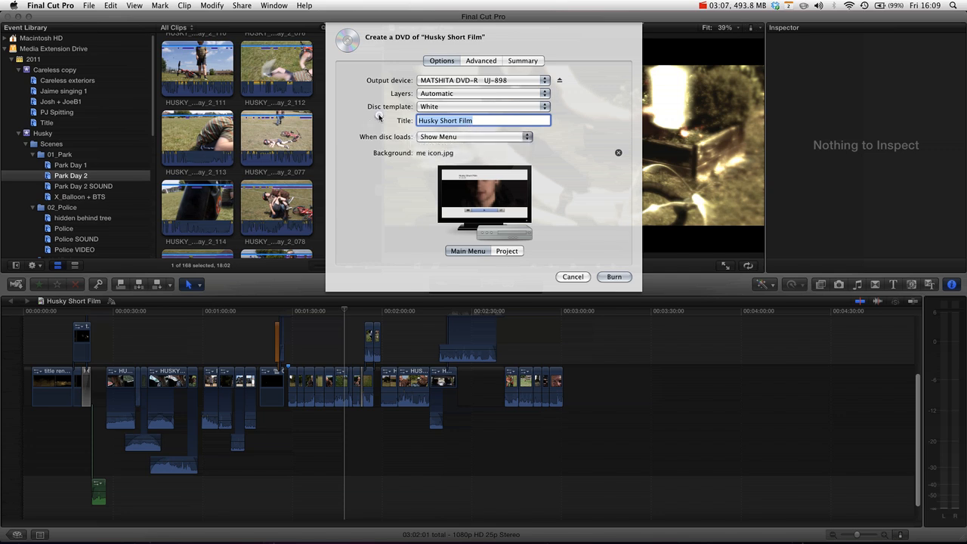
left_click(544, 93)
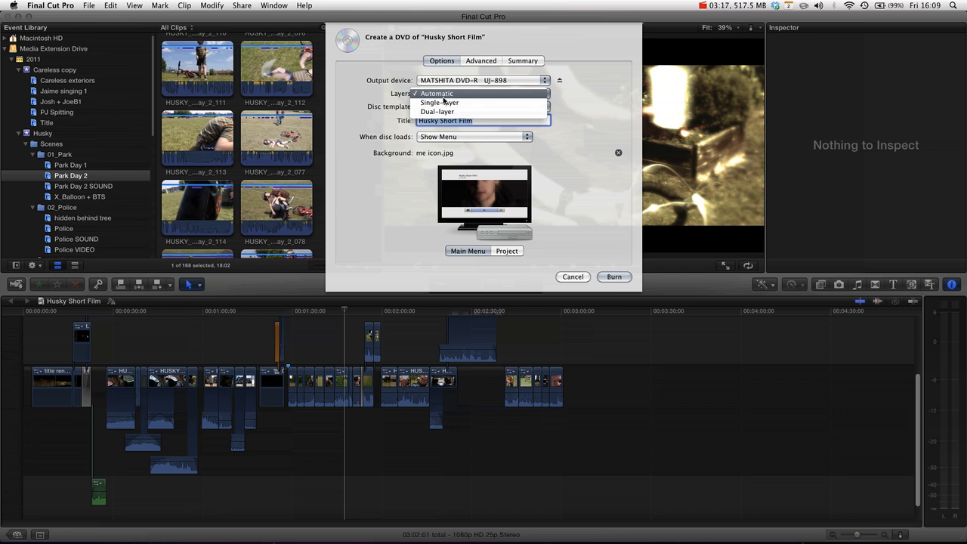
left_click(436, 92)
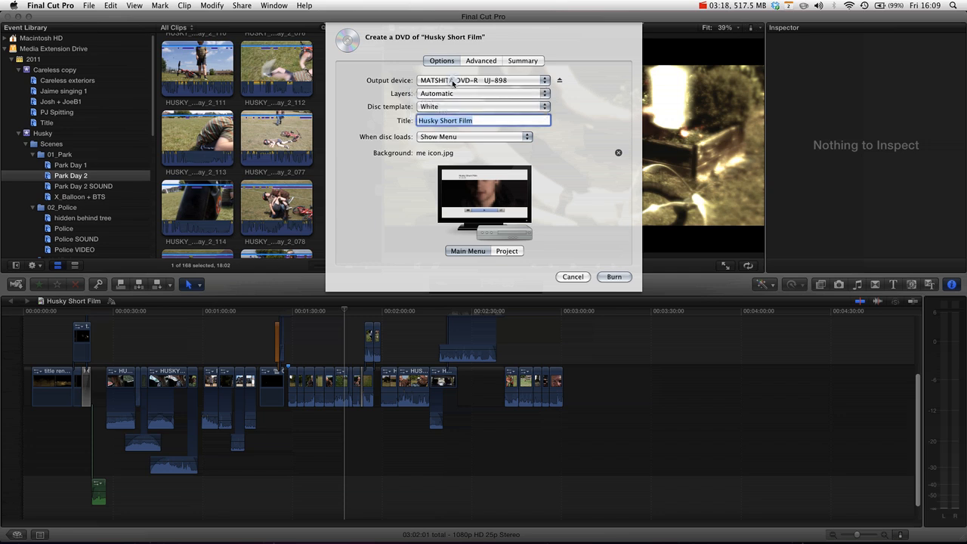
left_click(480, 80)
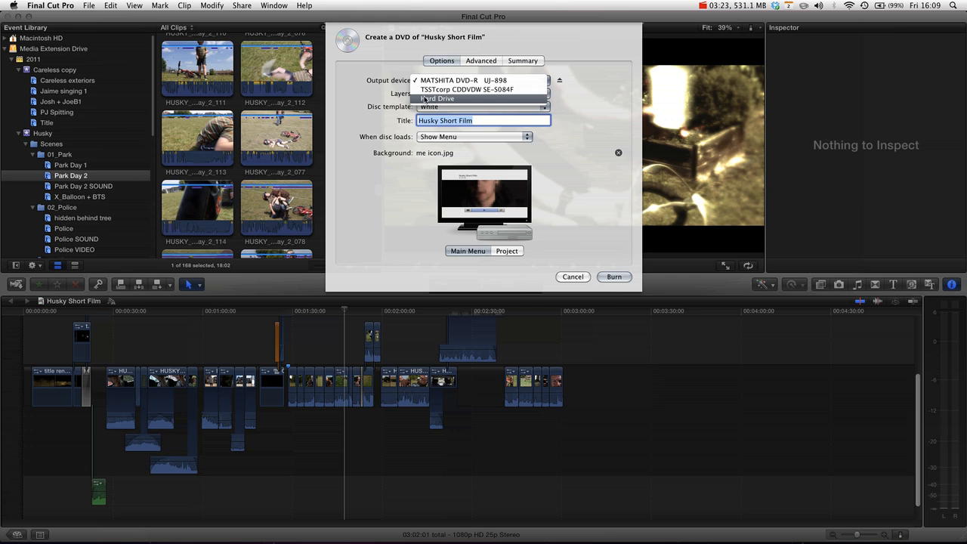
mouse_move(466, 89)
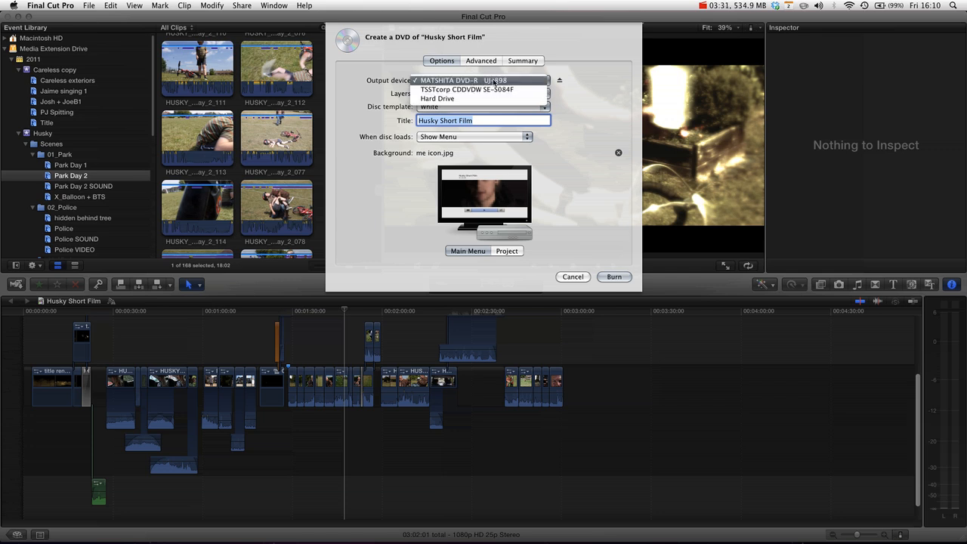
mouse_move(378, 72)
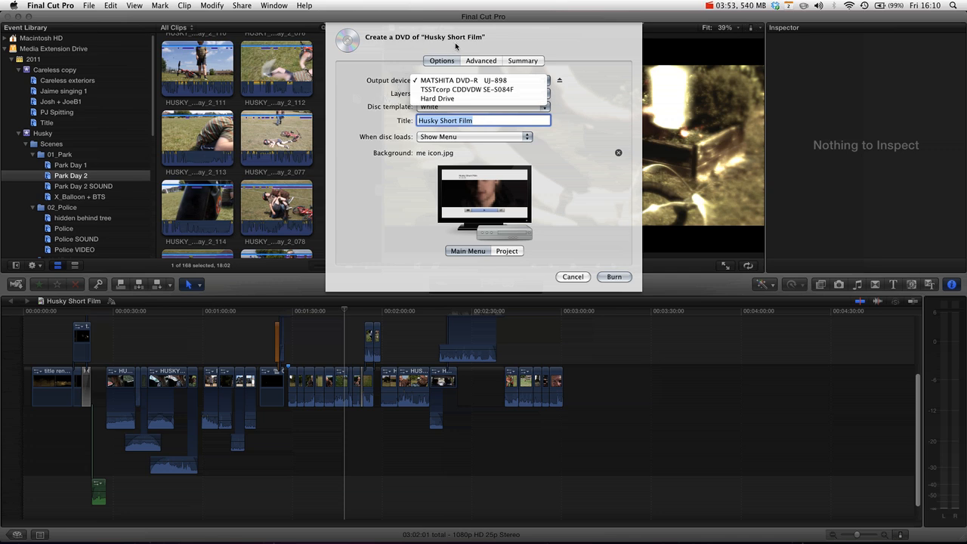
Step: Show the Advanced DVD settings, keeping Background Rendering at None
left_click(481, 60)
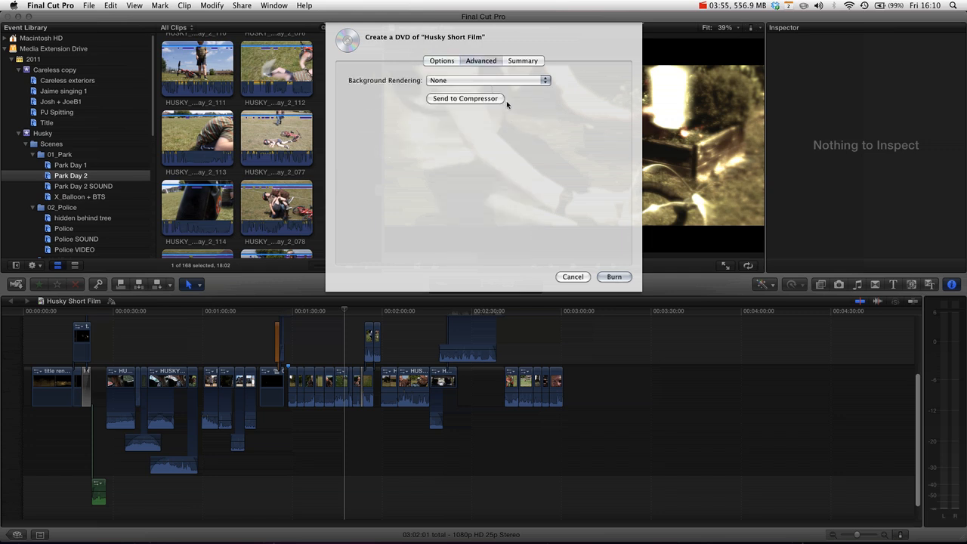
mouse_move(499, 96)
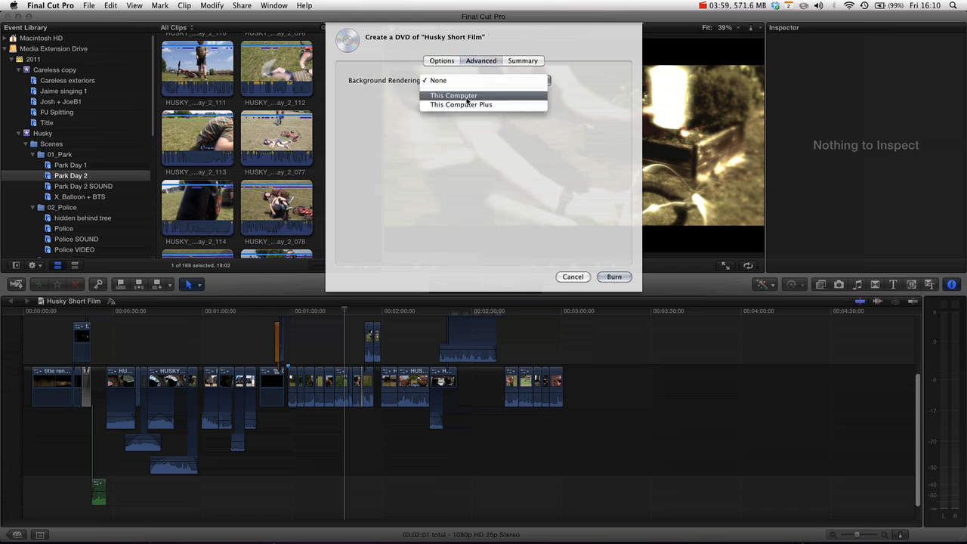
left_click(438, 80)
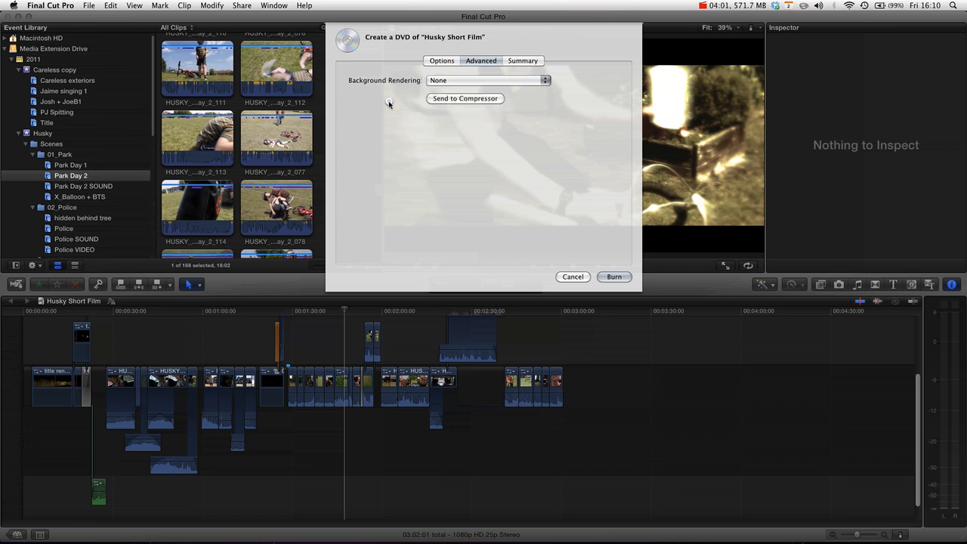
mouse_move(562, 130)
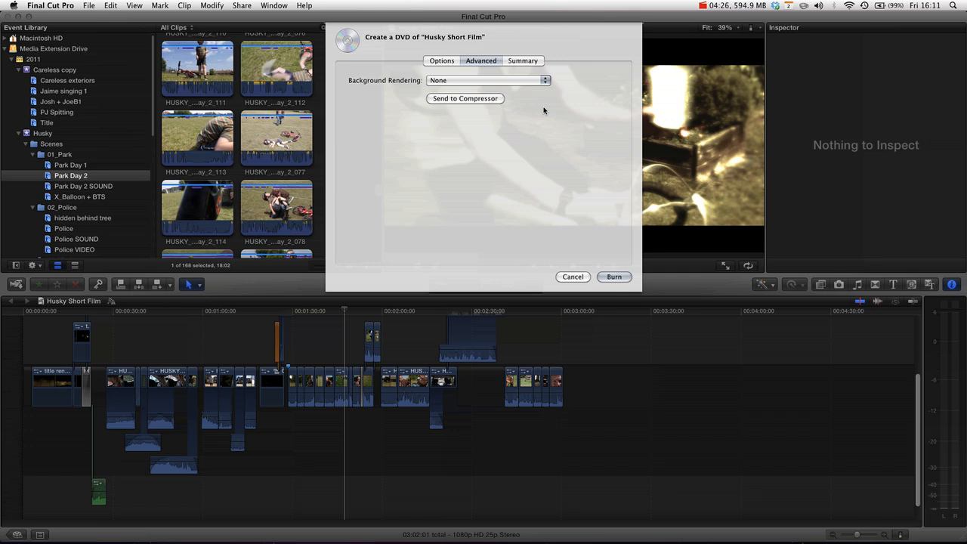
mouse_move(480, 104)
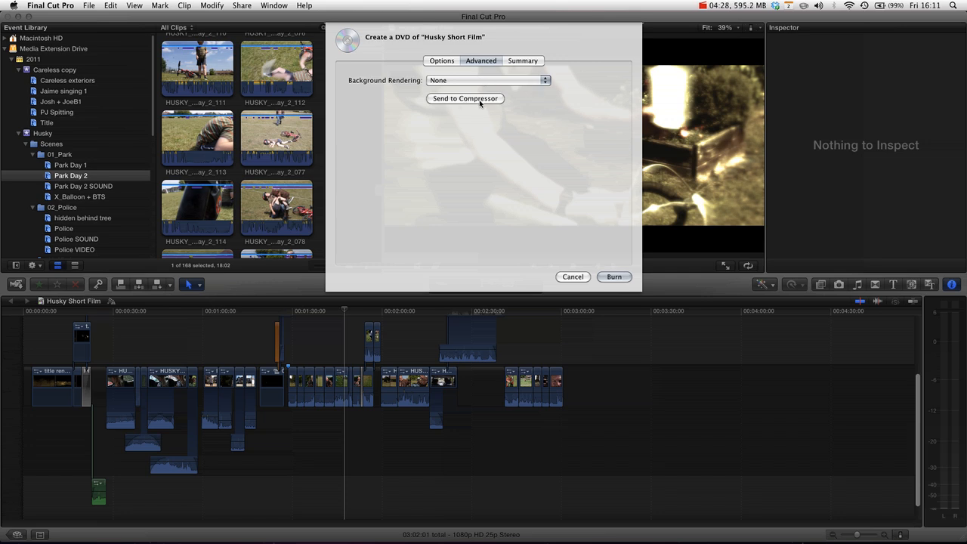
Step: Review the Summary tab's two output files, then return to the Options tab
left_click(522, 60)
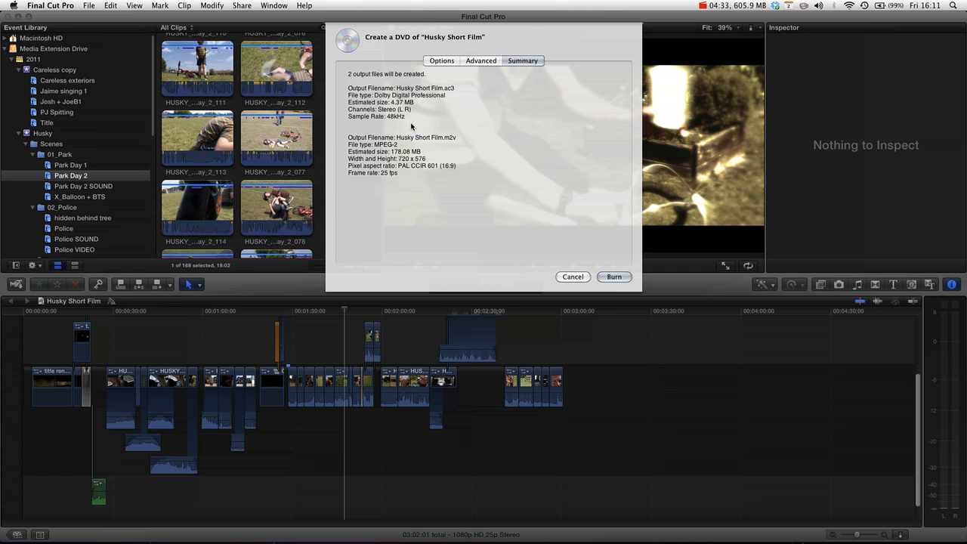
mouse_move(404, 183)
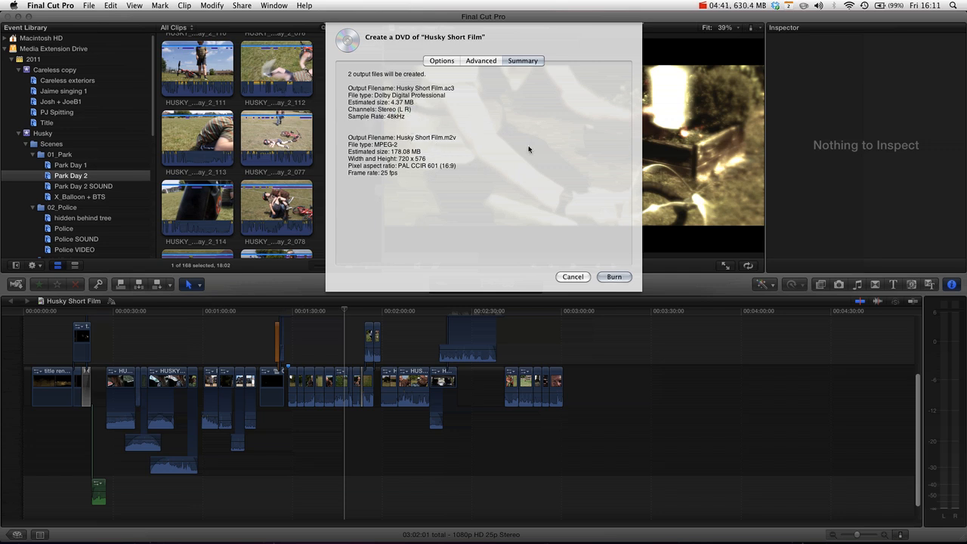
mouse_move(521, 203)
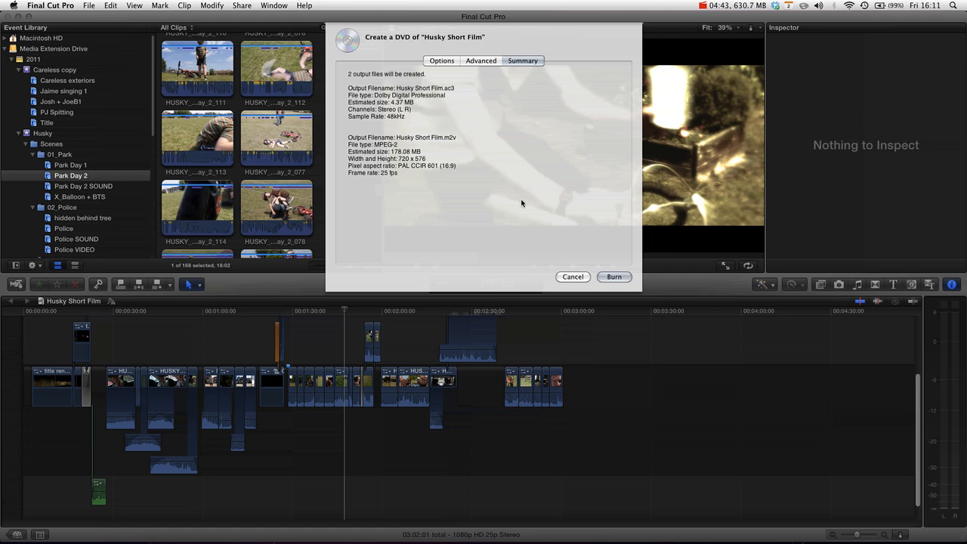
mouse_move(953, 513)
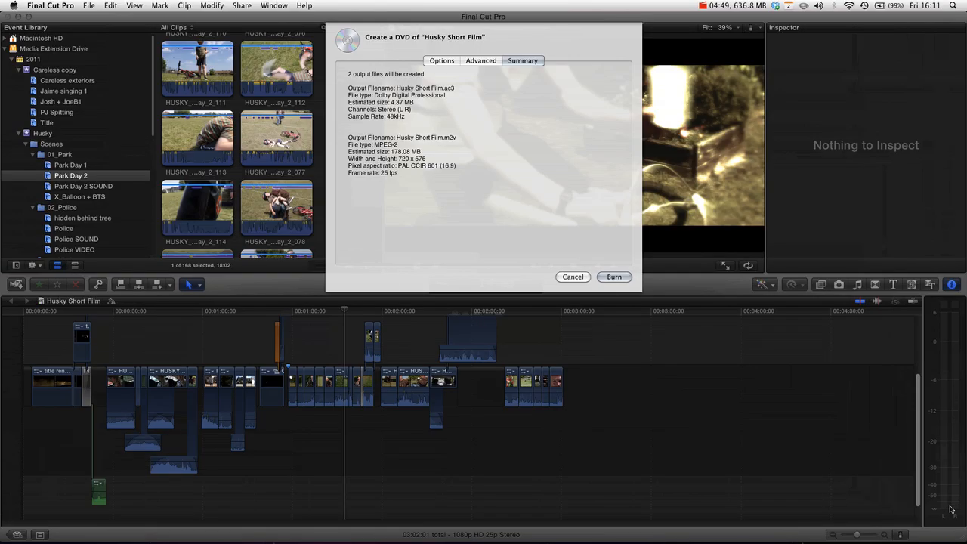
mouse_move(702, 222)
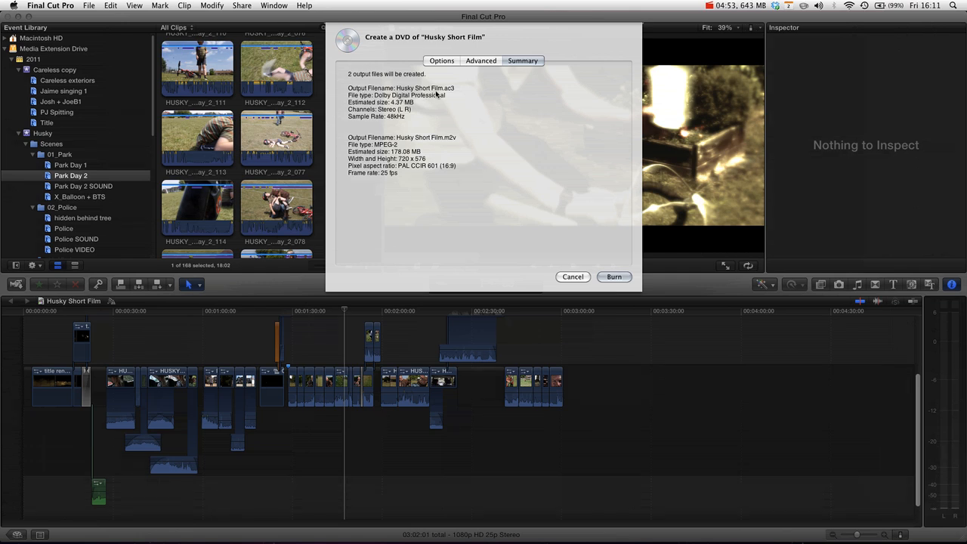
left_click(441, 60)
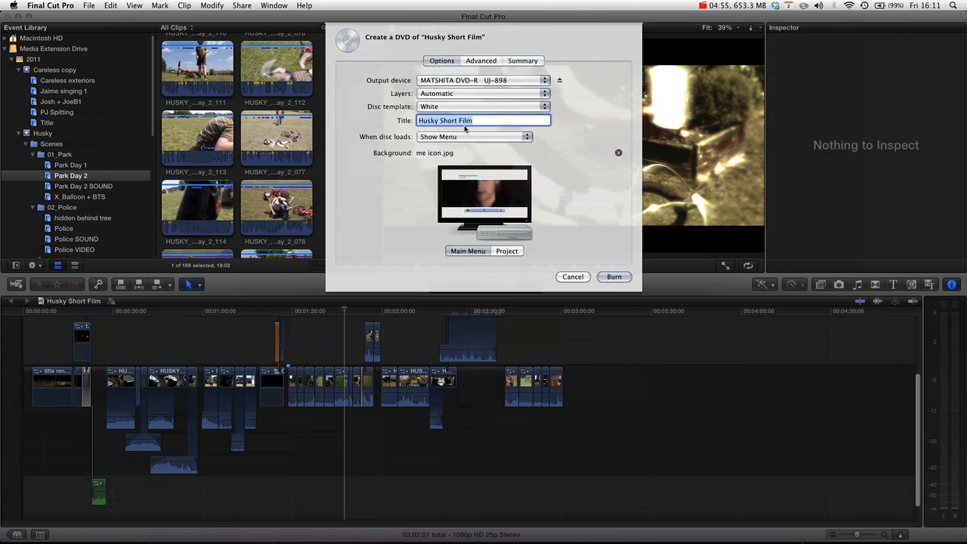
left_click(523, 61)
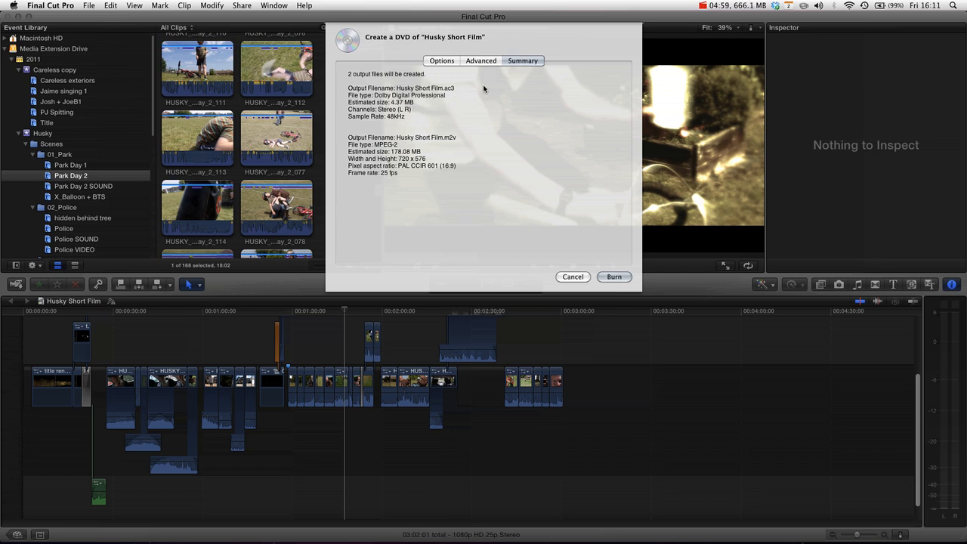
mouse_move(461, 98)
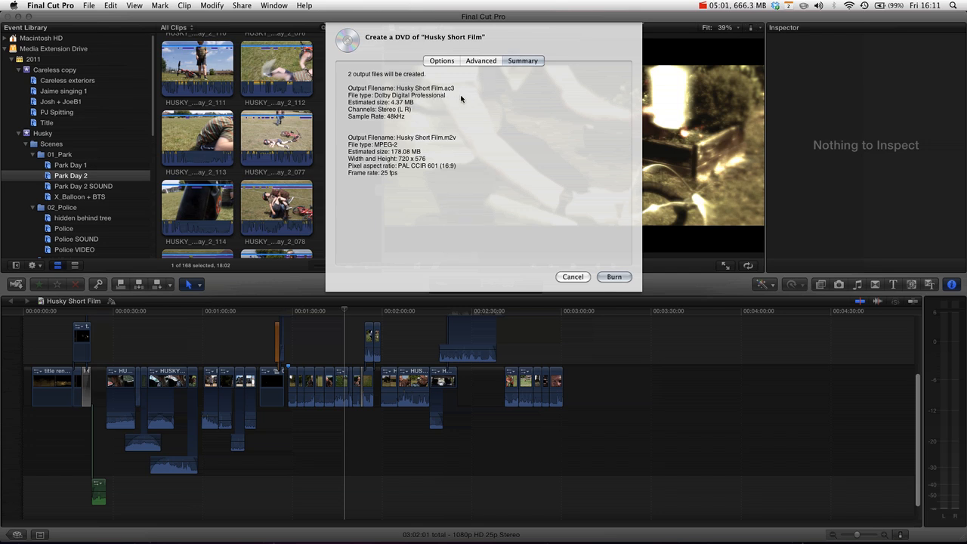
mouse_move(429, 147)
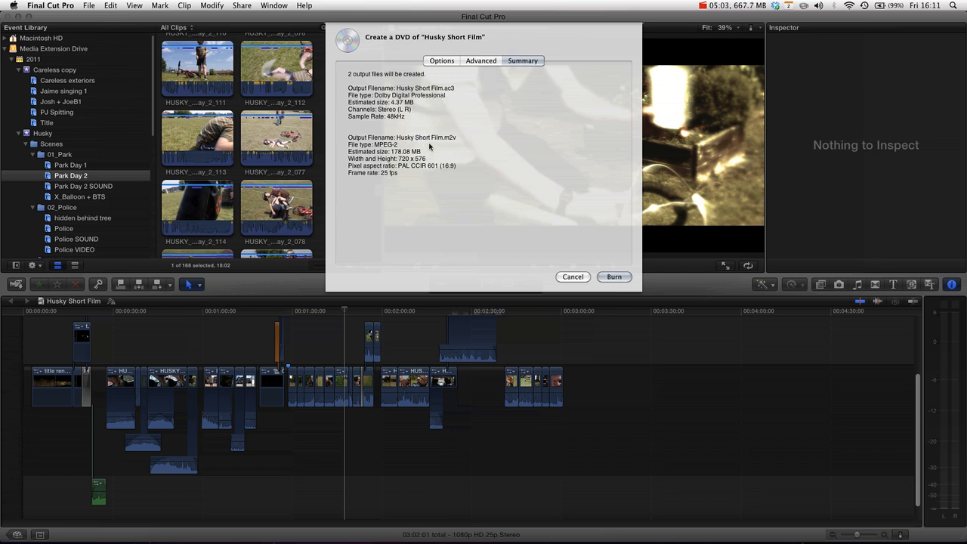
mouse_move(469, 145)
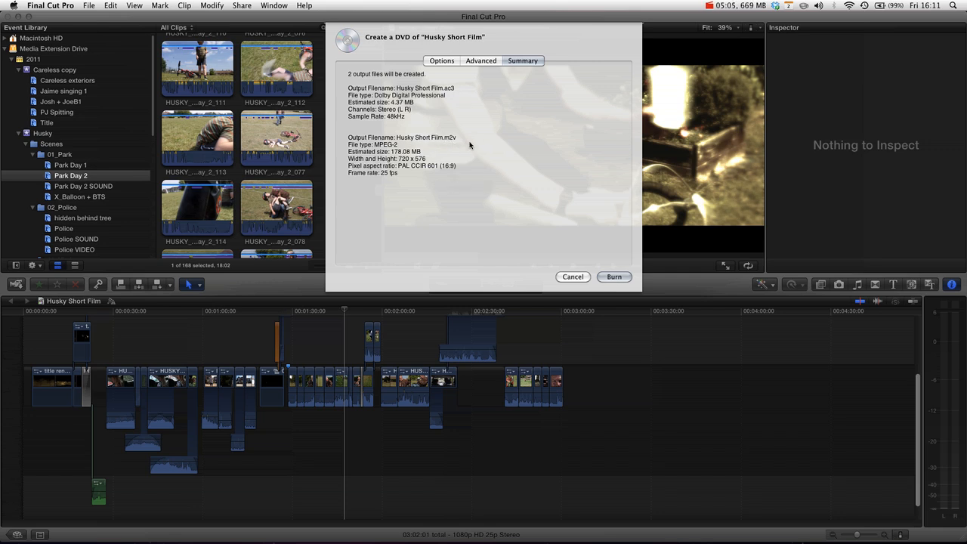
mouse_move(450, 72)
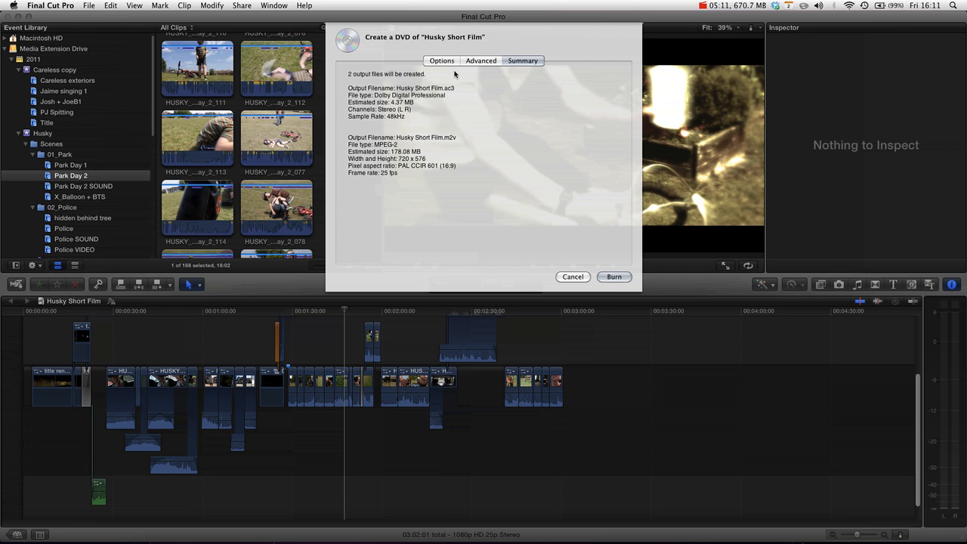
left_click(441, 60)
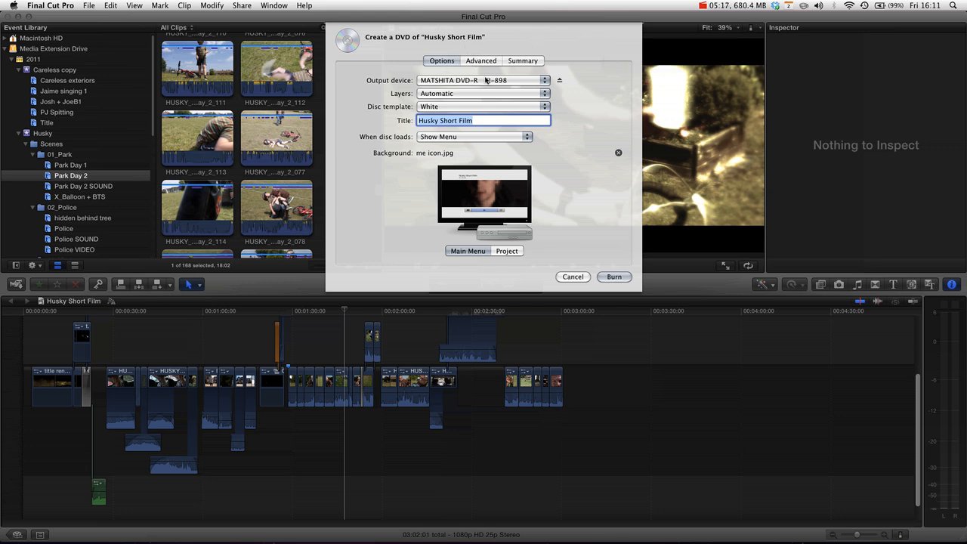
Step: Switch the DVD preview from the main menu to the project and play it
left_click(506, 250)
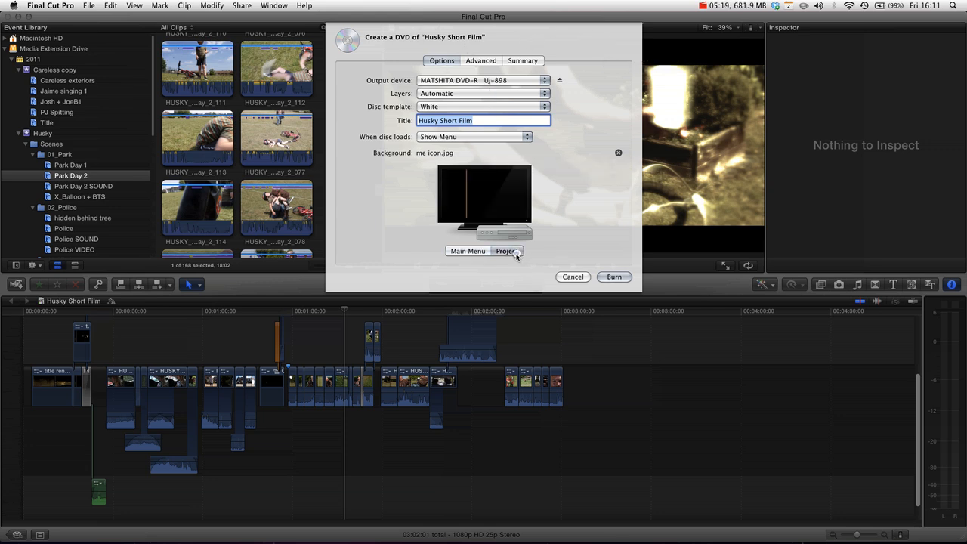
left_click(506, 251)
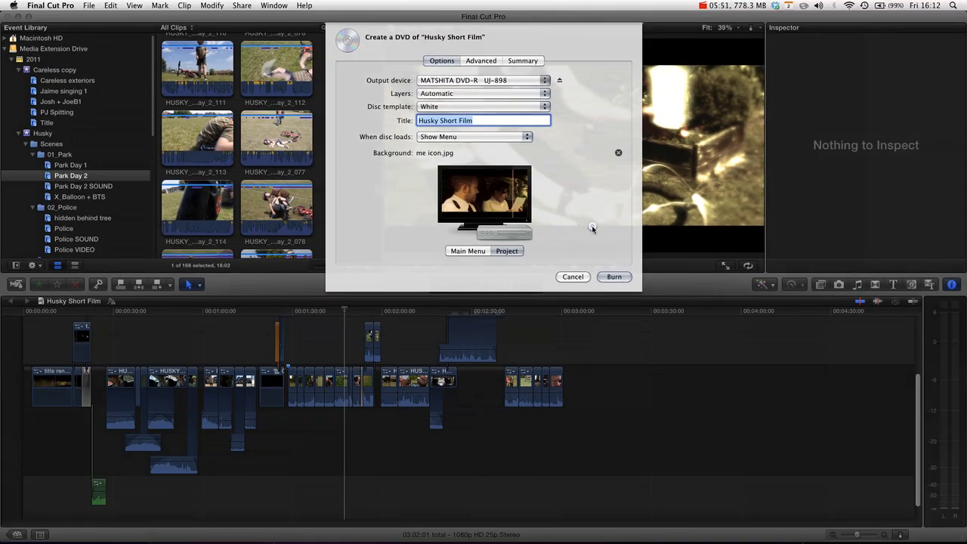
mouse_move(538, 276)
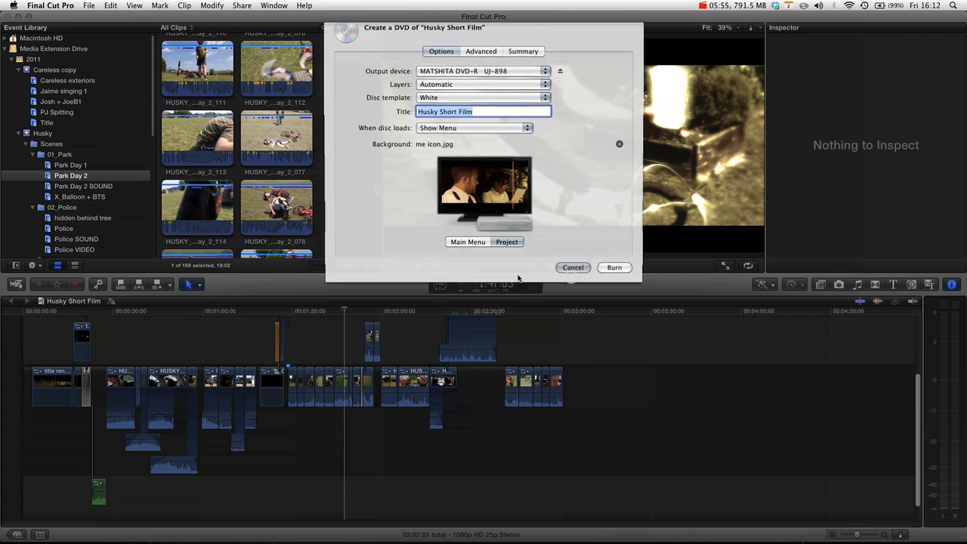
Step: Cancel the DVD dialog and pause the timeline at about 0:59
left_click(572, 267)
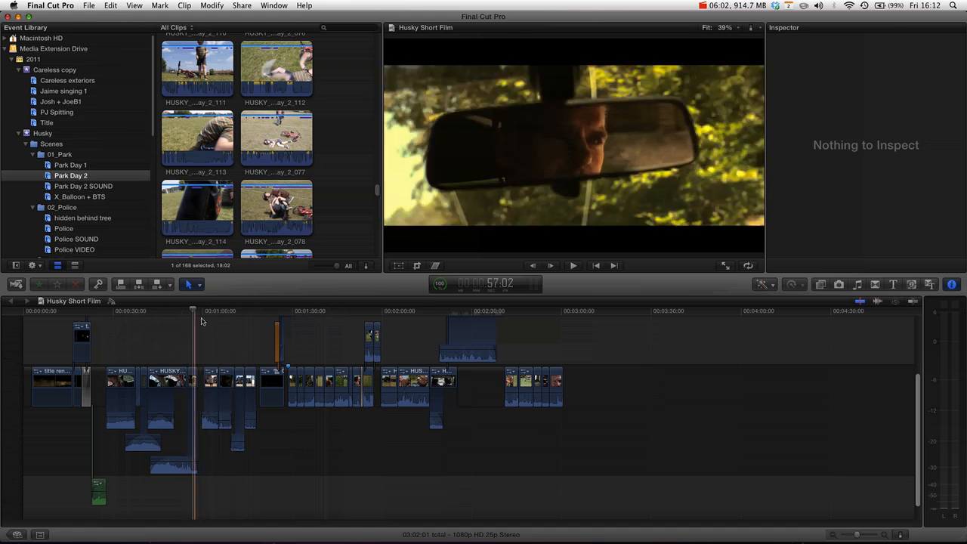
left_click(573, 266)
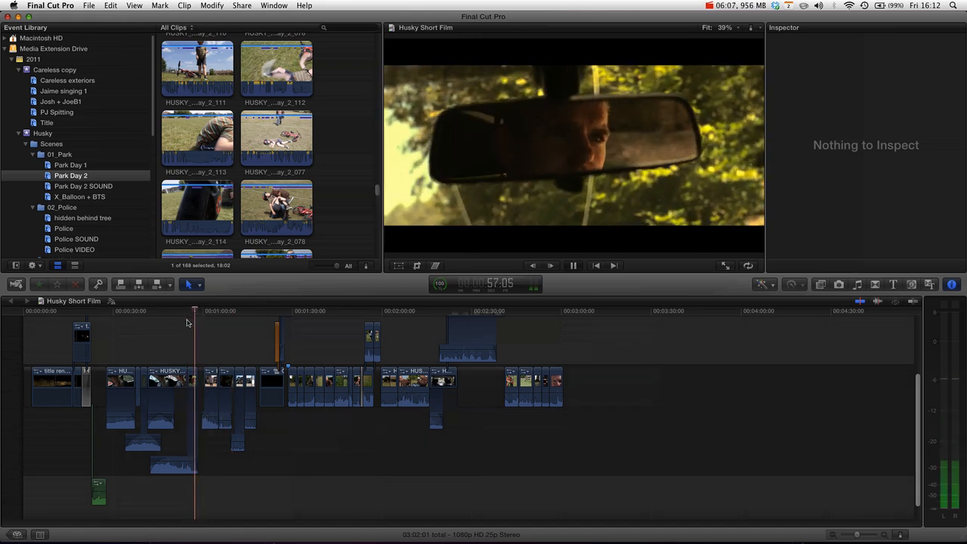
left_click(572, 265)
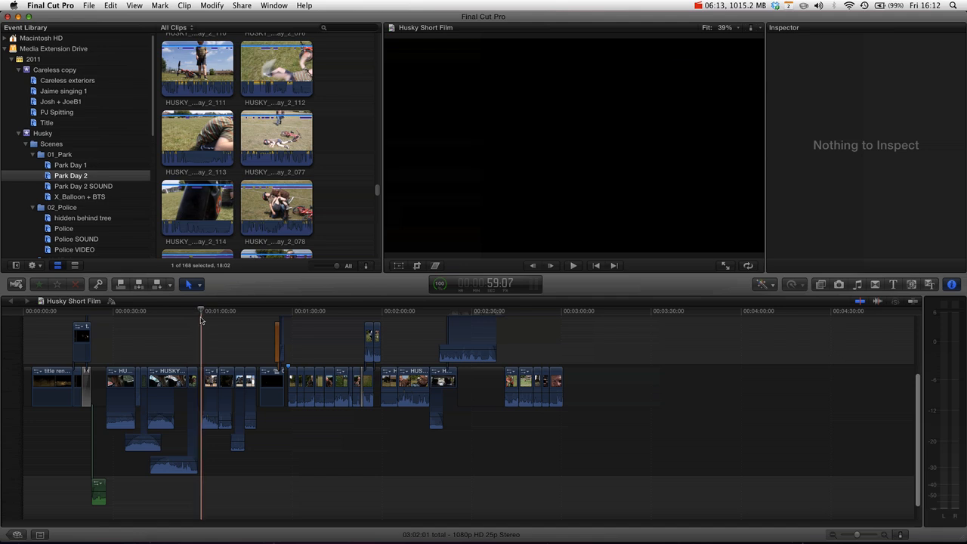
right_click(202, 371)
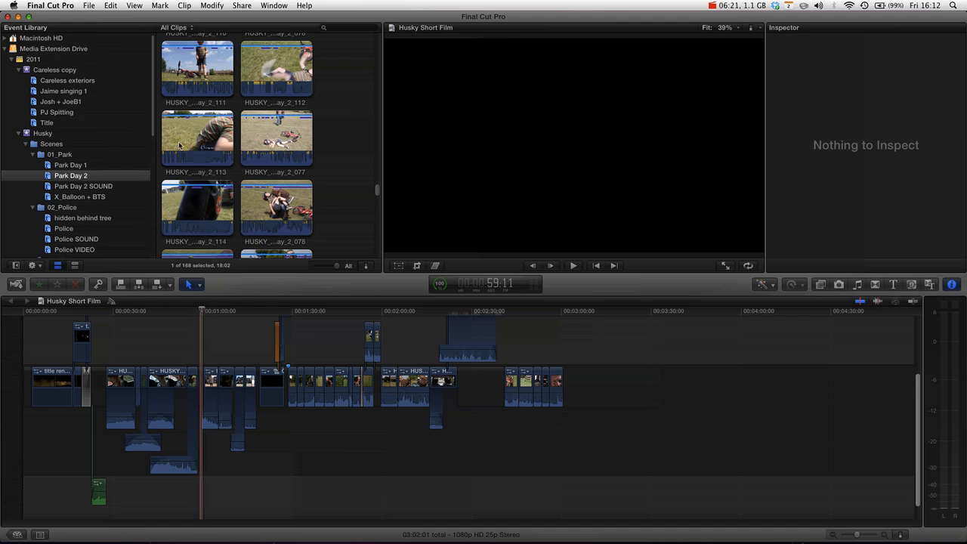
left_click(159, 5)
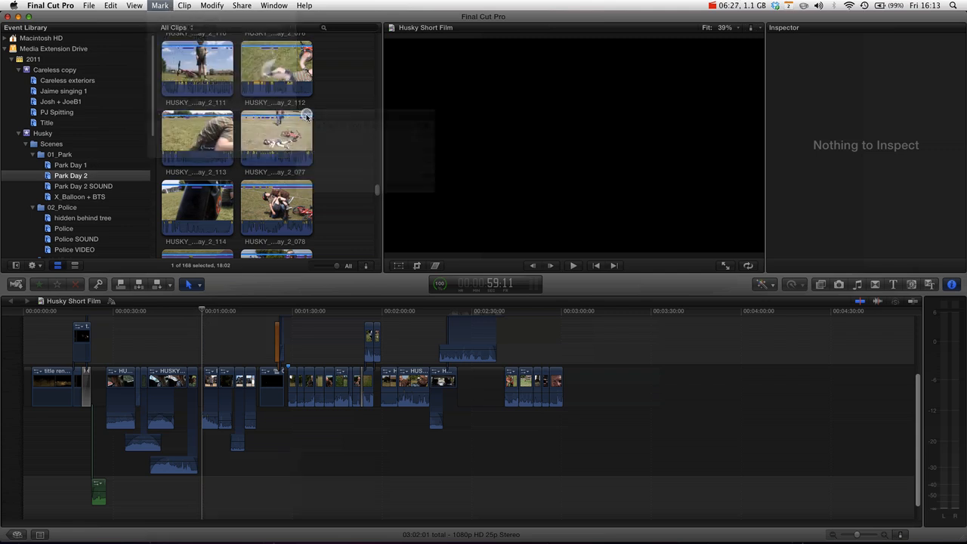
Step: Add Marker 2 at 59:11 and inspect Marker 1's details at 1:28:11
left_click(202, 365)
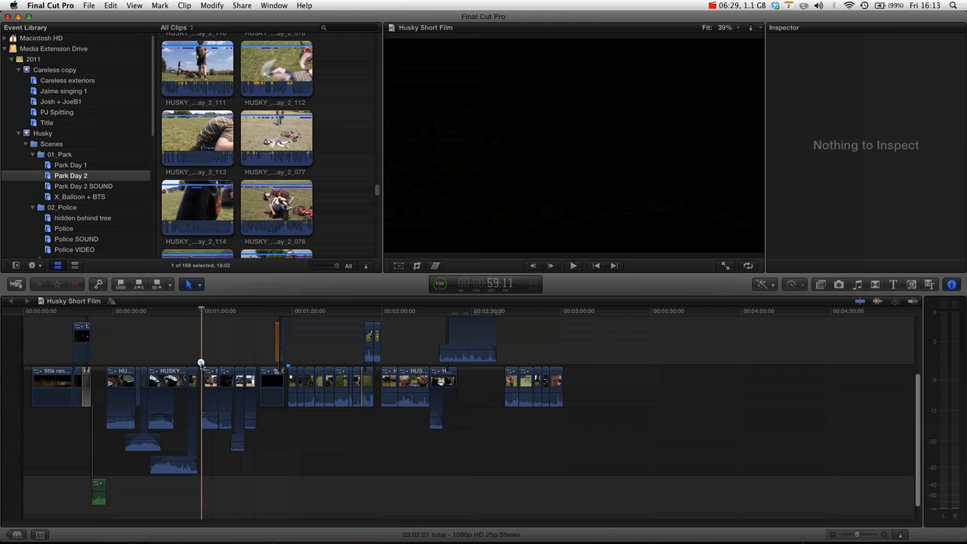
right_click(201, 365)
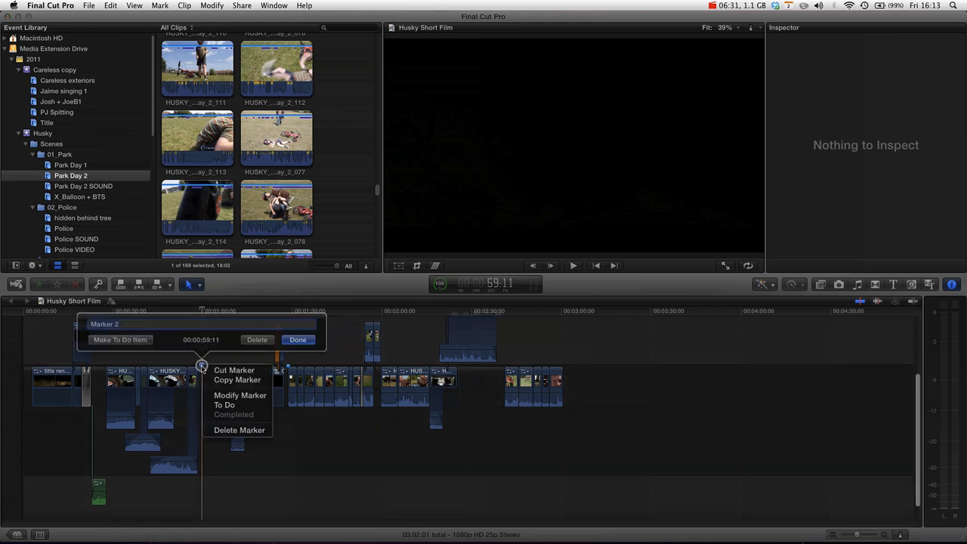
mouse_move(165, 368)
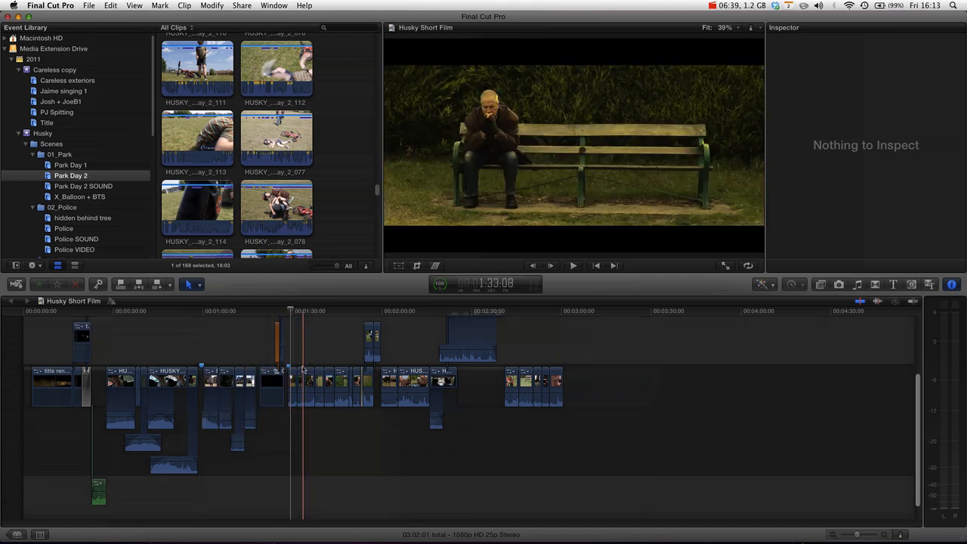
right_click(291, 366)
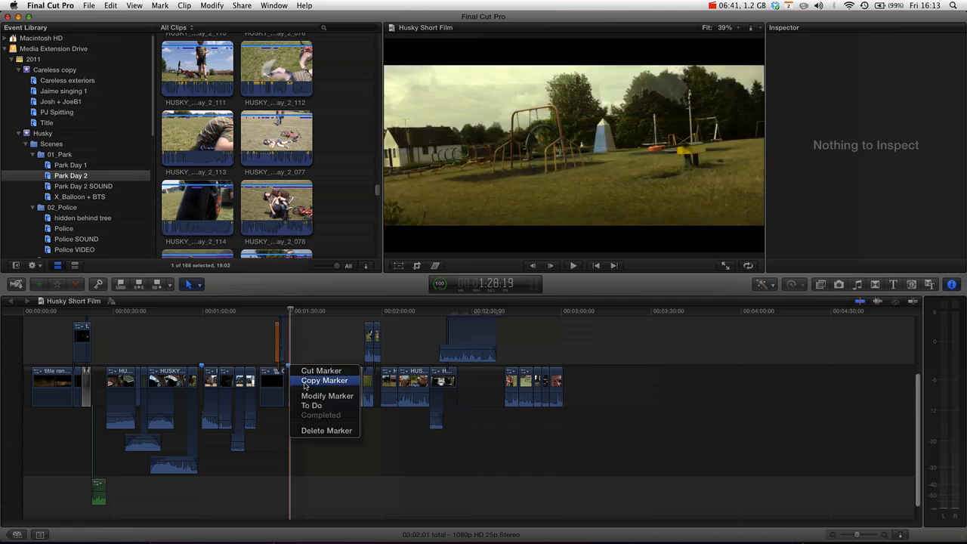
left_click(327, 395)
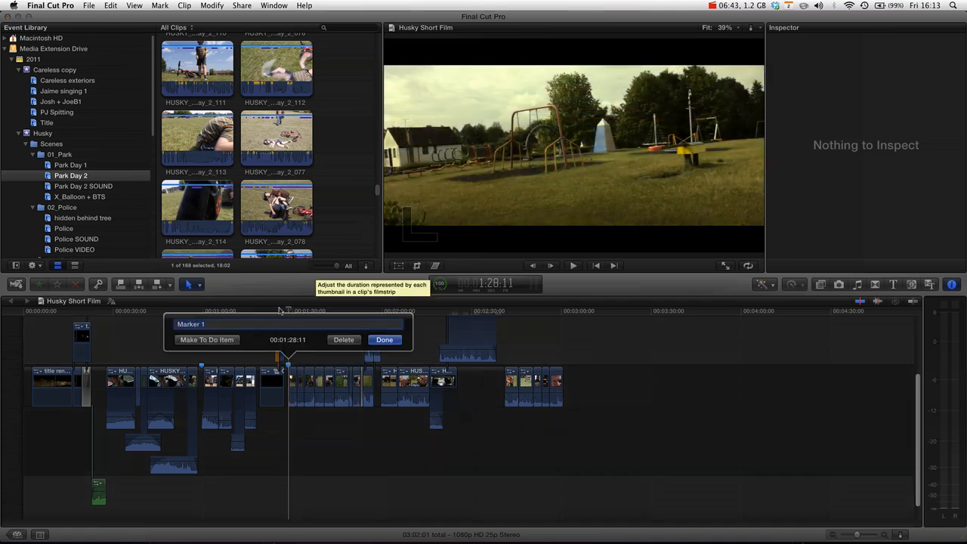
left_click(385, 339)
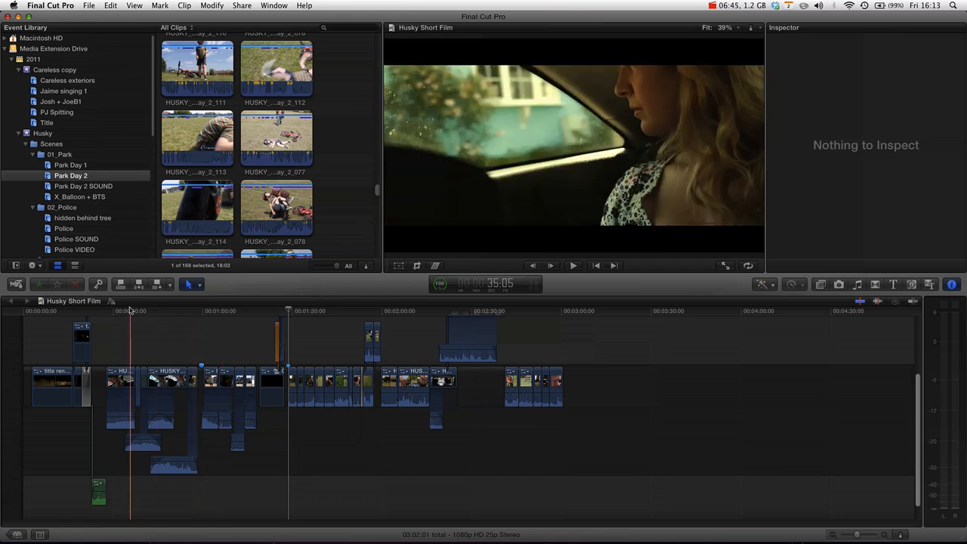
right_click(121, 381)
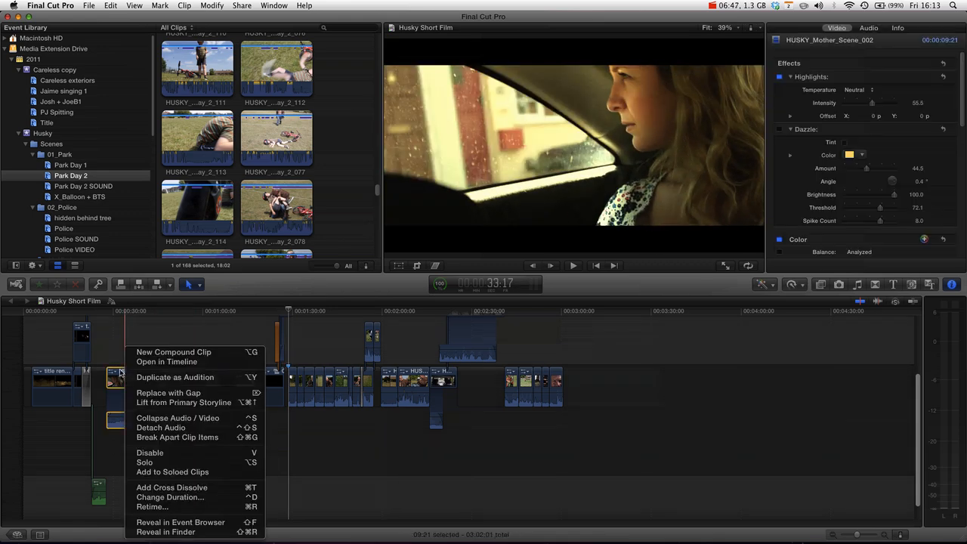
mouse_move(108, 340)
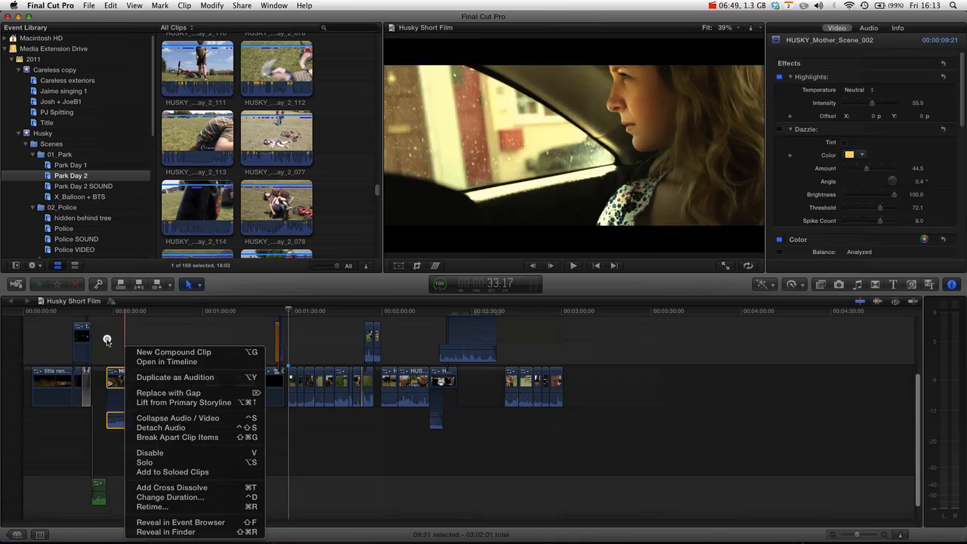
left_click(242, 5)
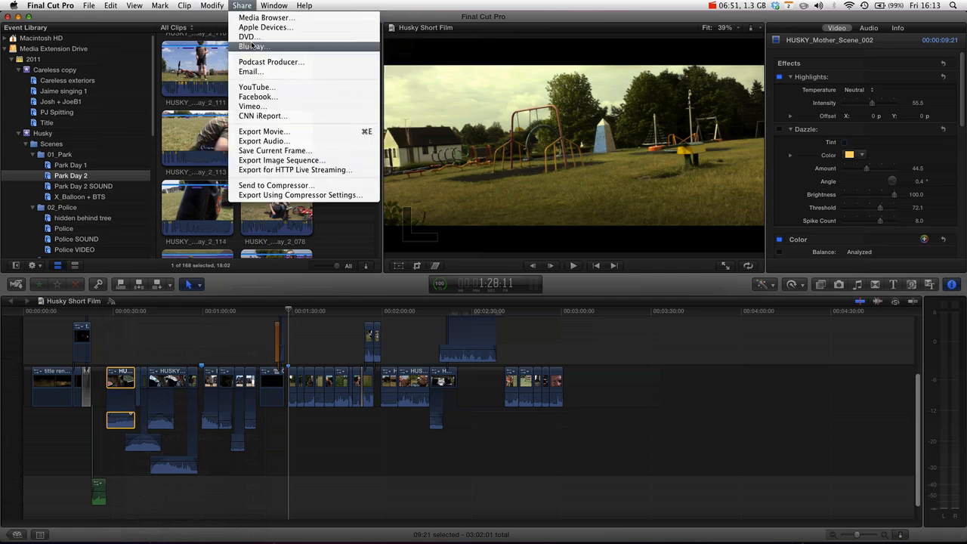
left_click(252, 46)
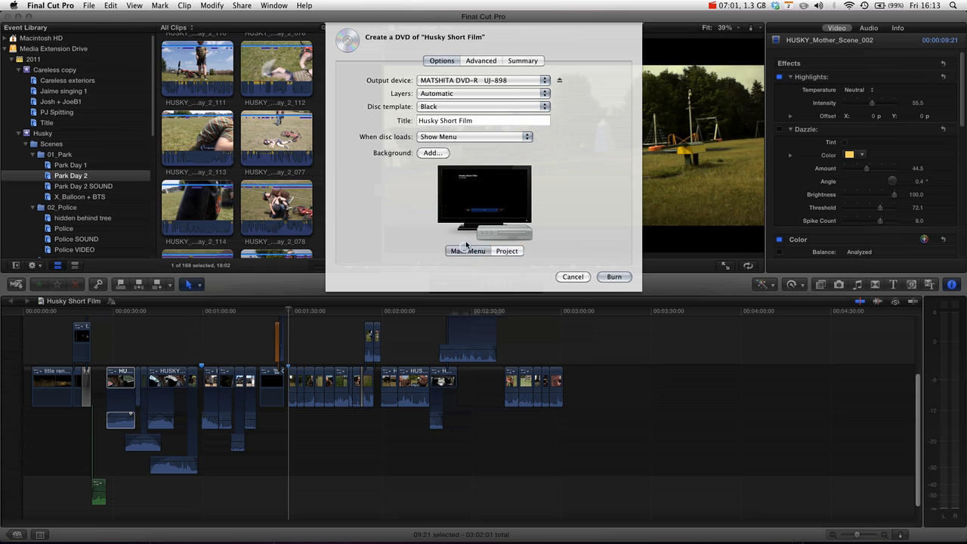
mouse_move(534, 211)
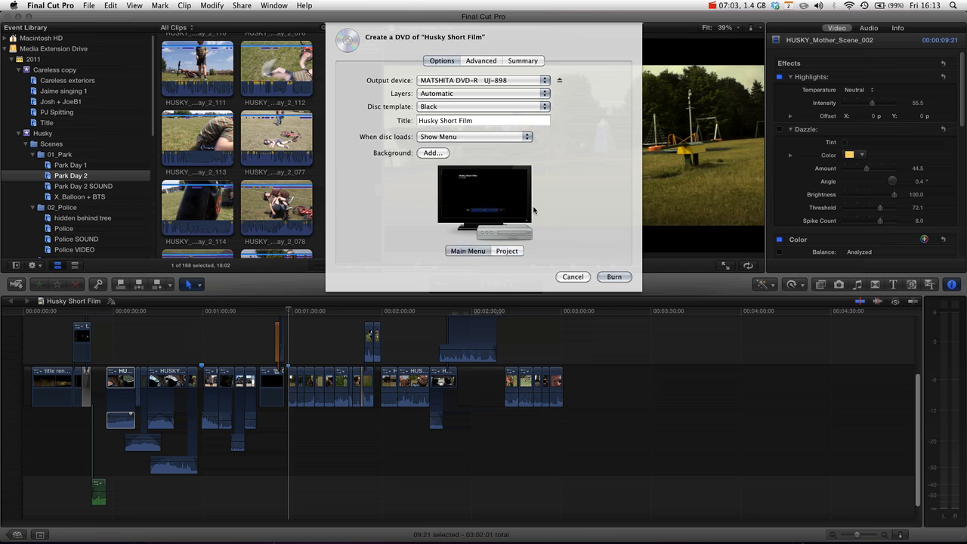
mouse_move(642, 313)
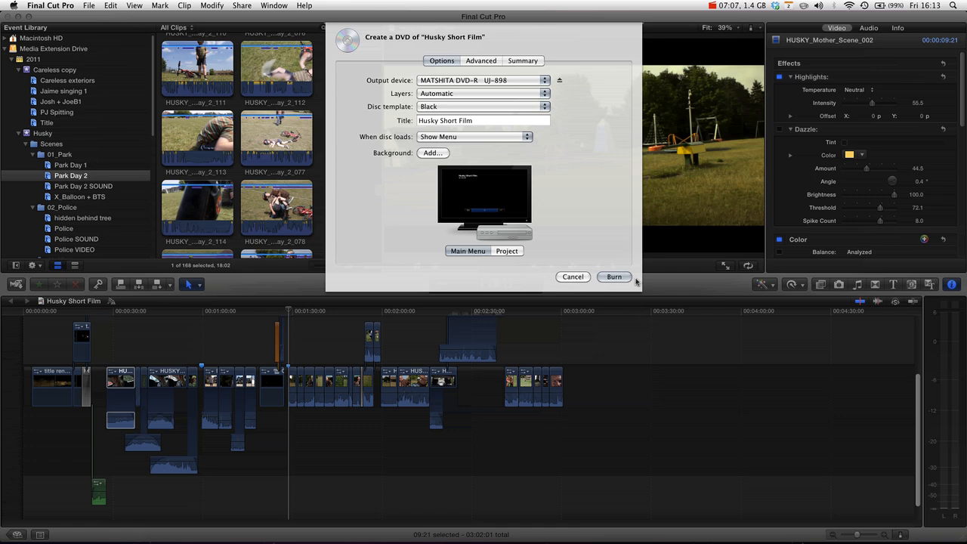
left_click(573, 277)
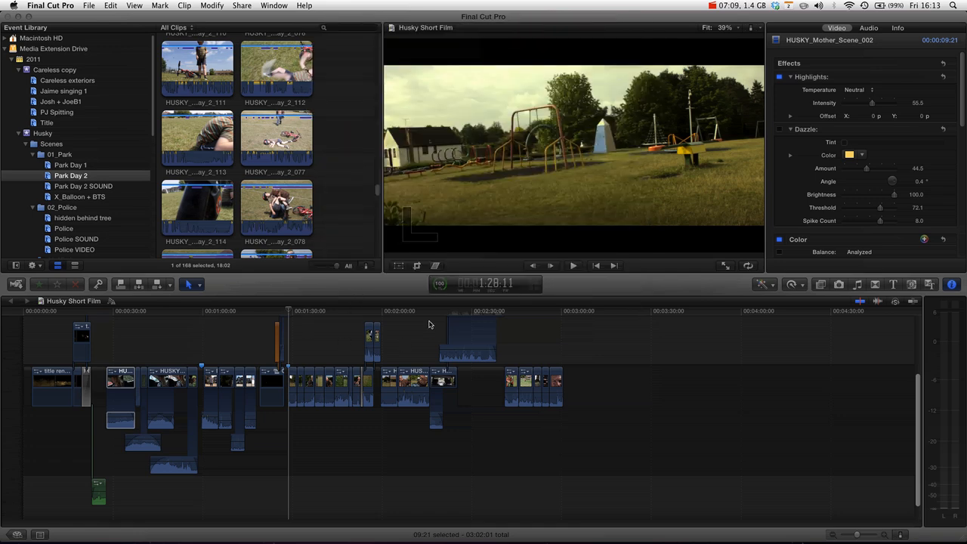